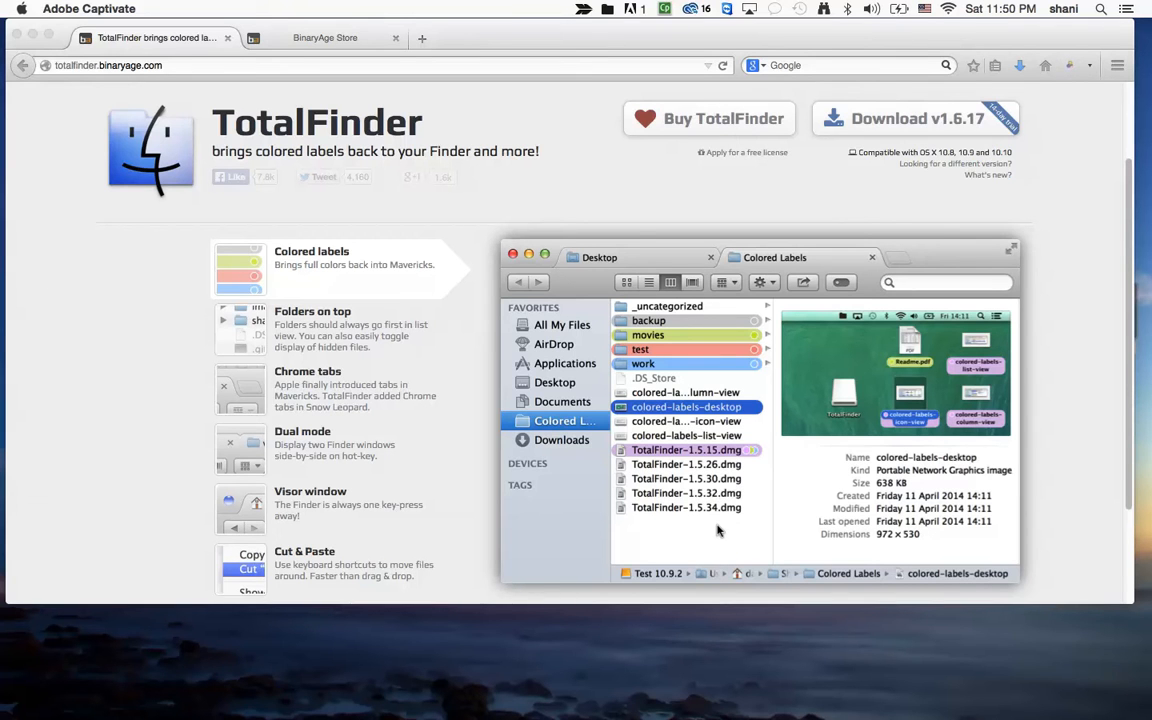
mouse_move(657, 528)
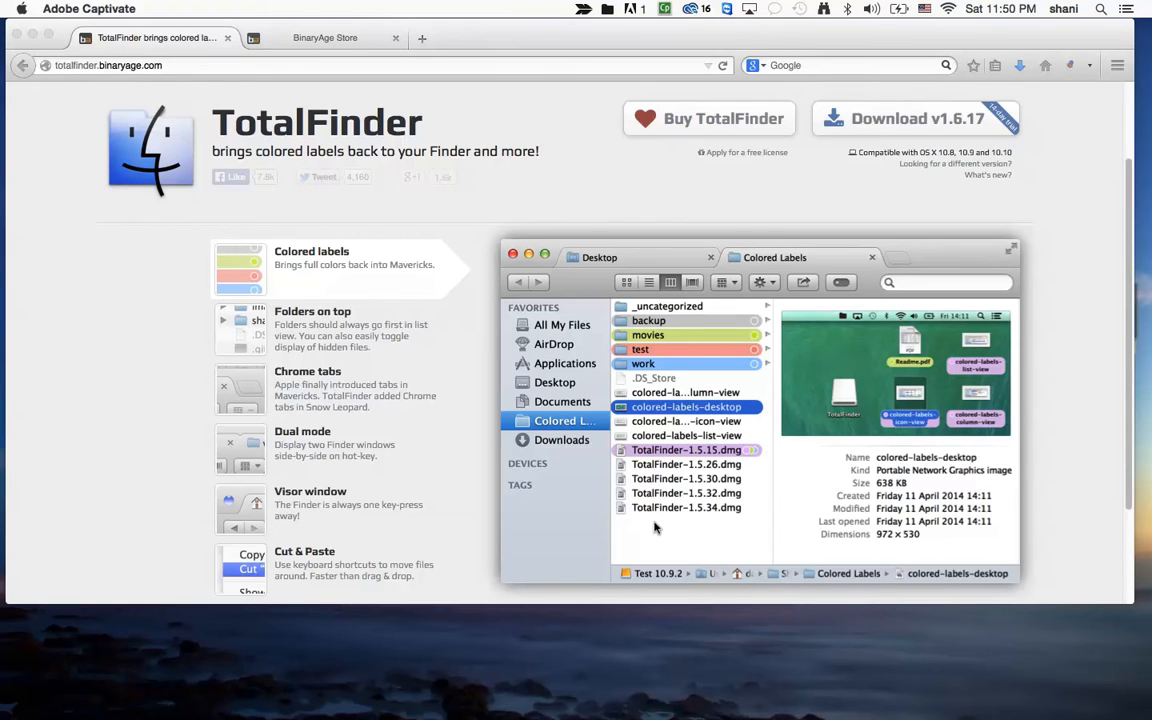
mouse_move(478, 341)
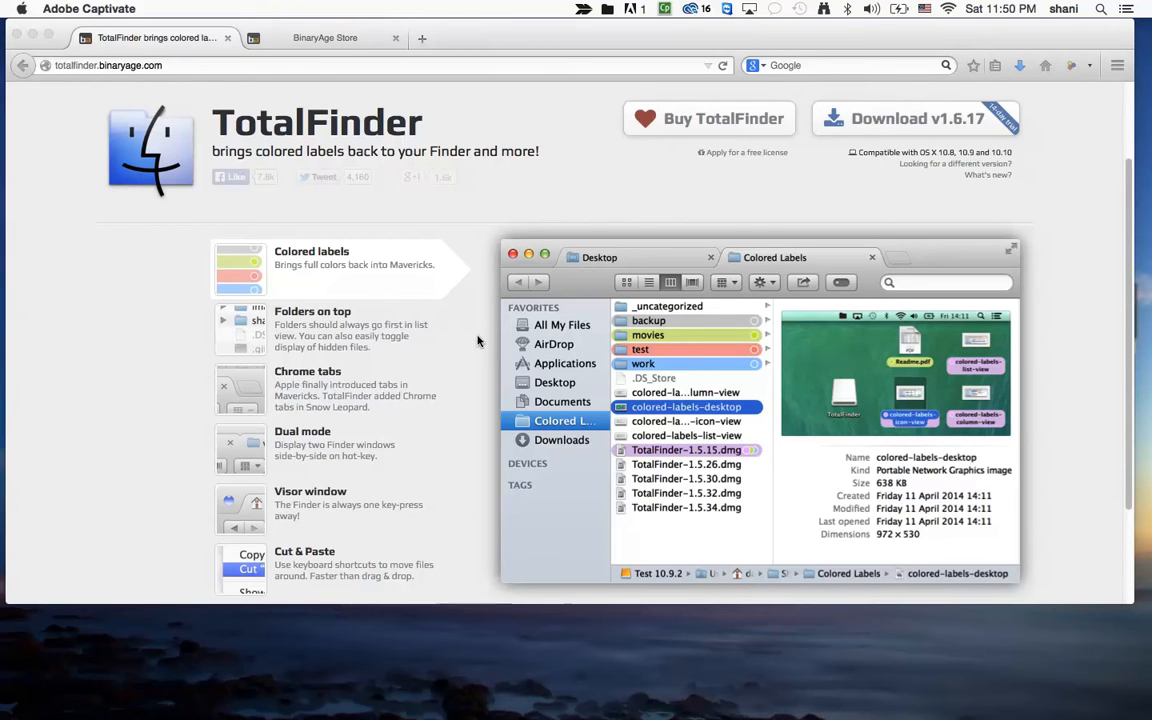
mouse_move(507, 346)
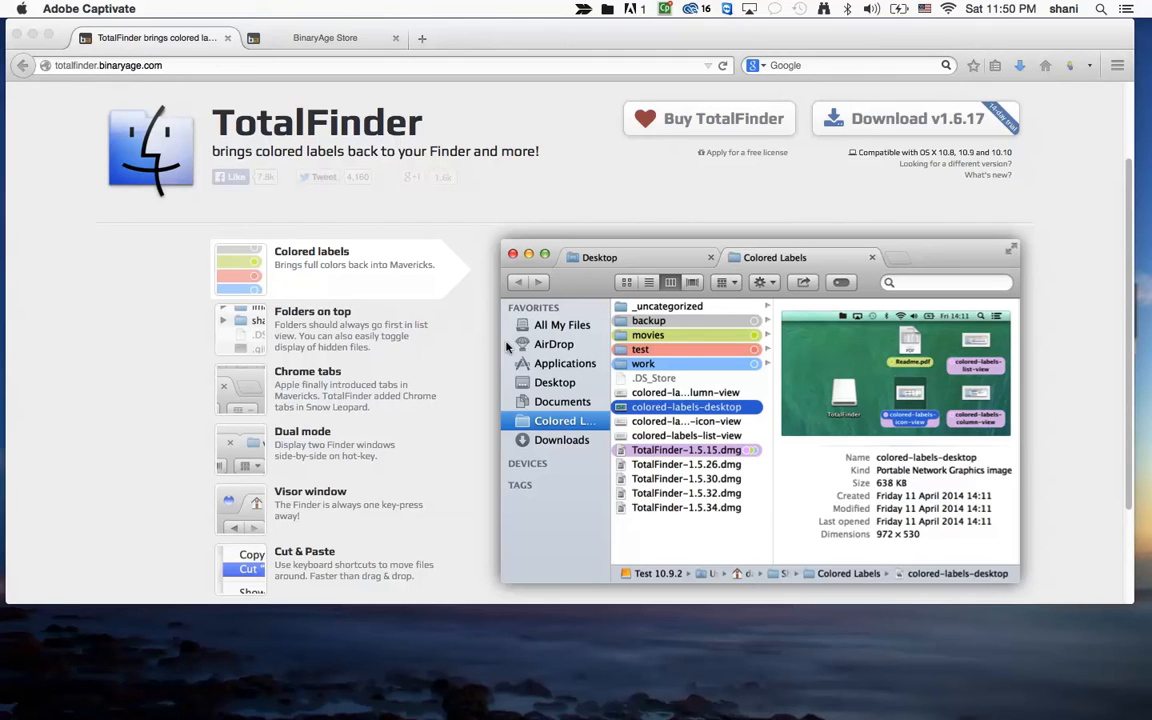
mouse_move(549, 349)
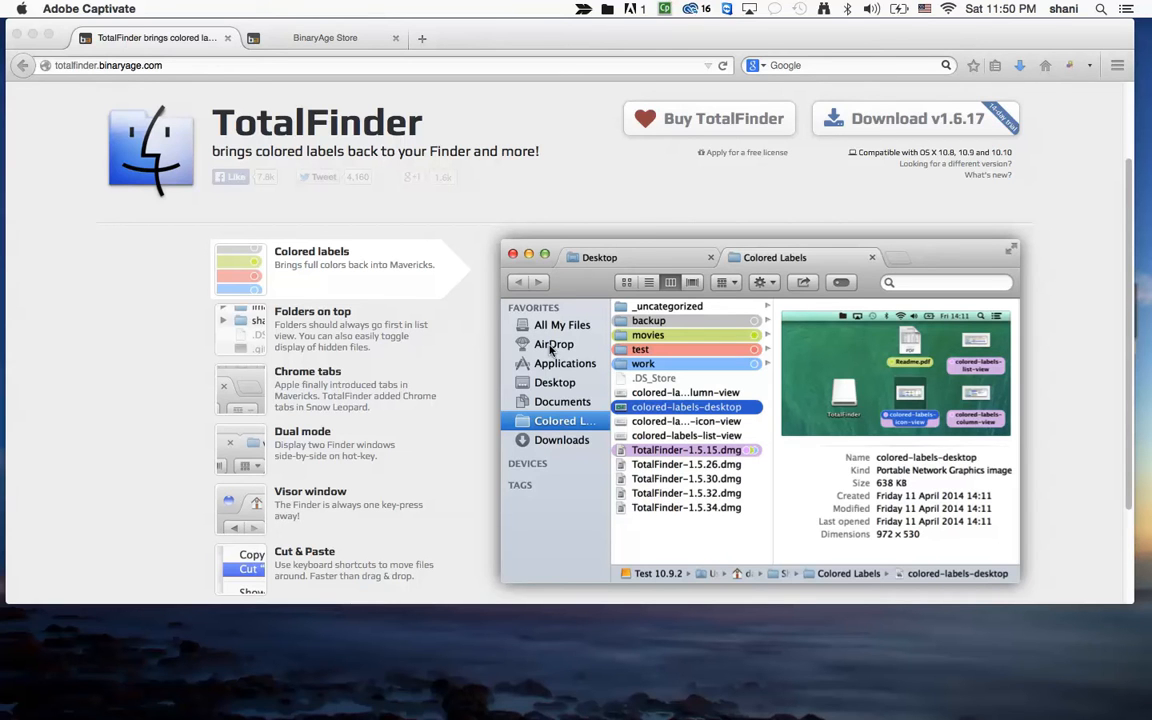
mouse_move(691, 462)
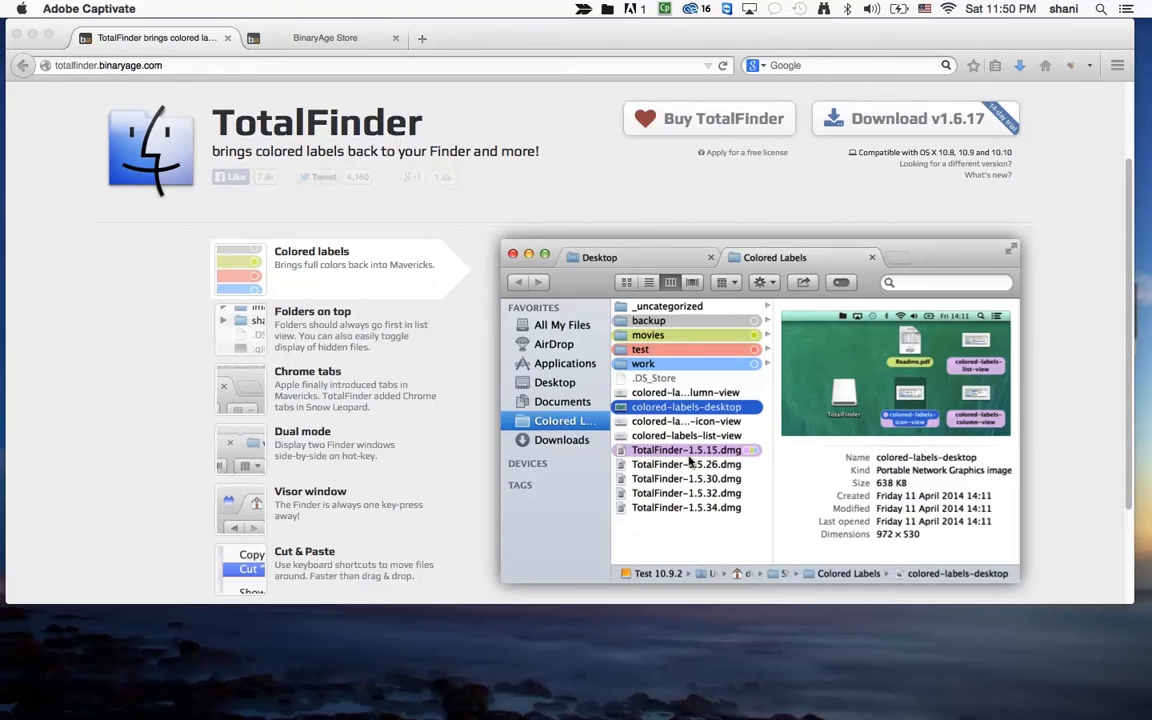
mouse_move(743, 343)
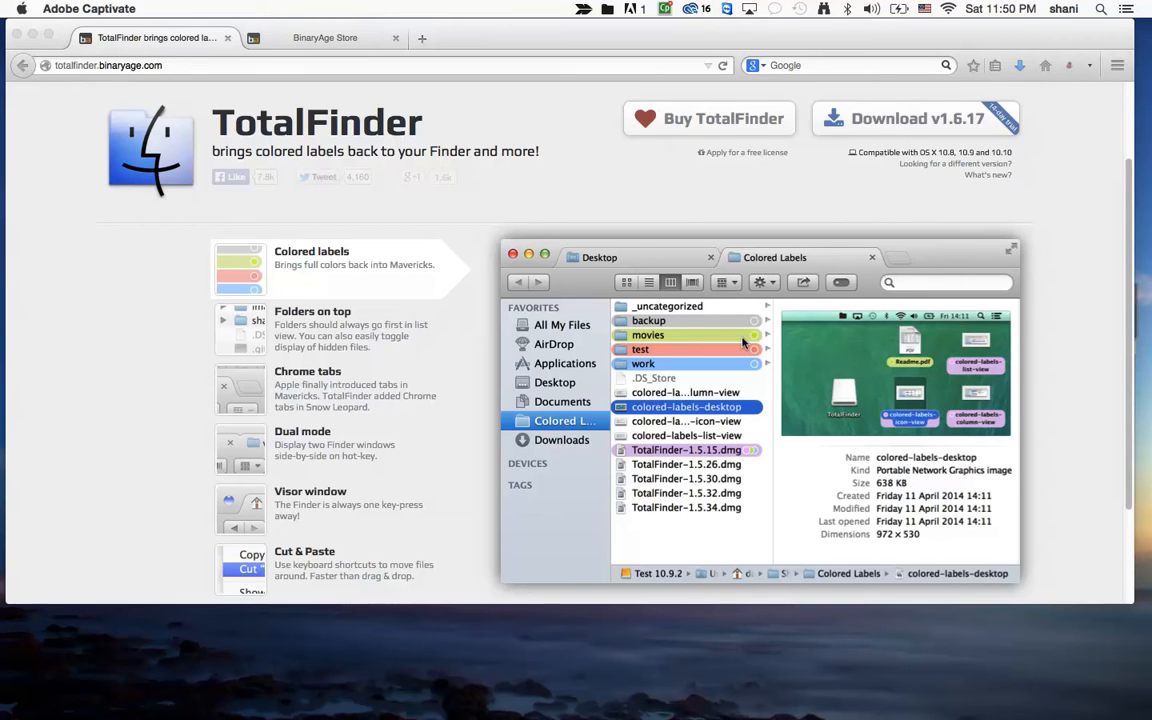
mouse_move(683, 323)
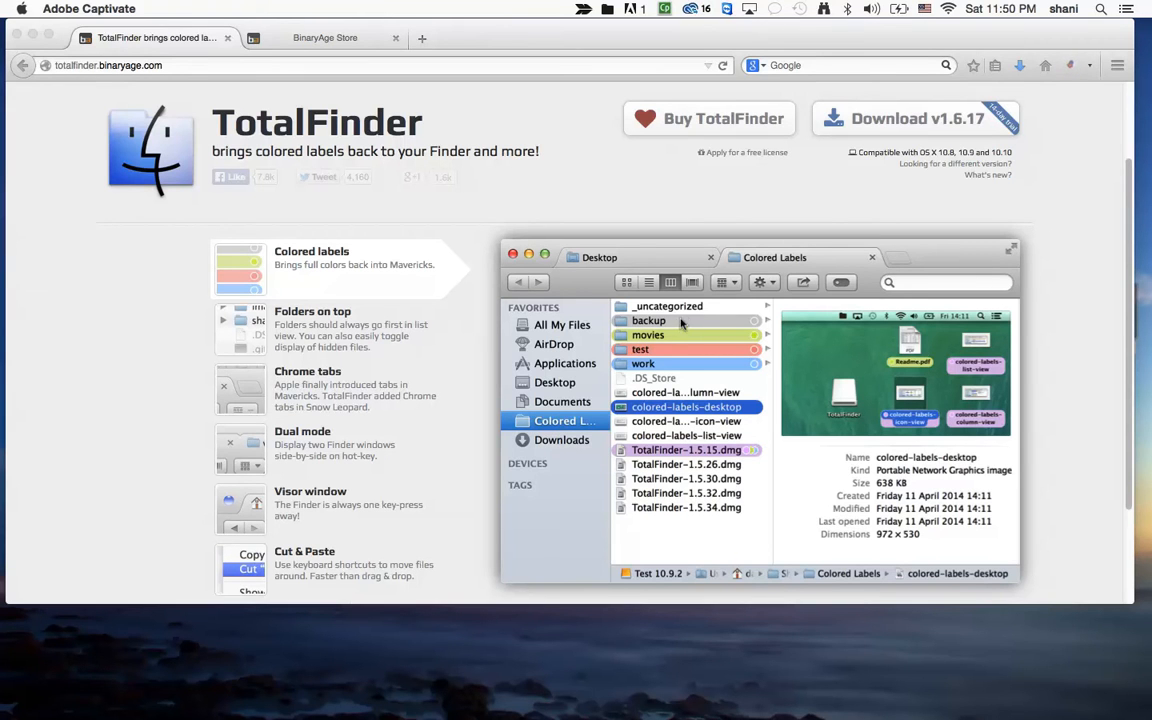
mouse_move(920, 446)
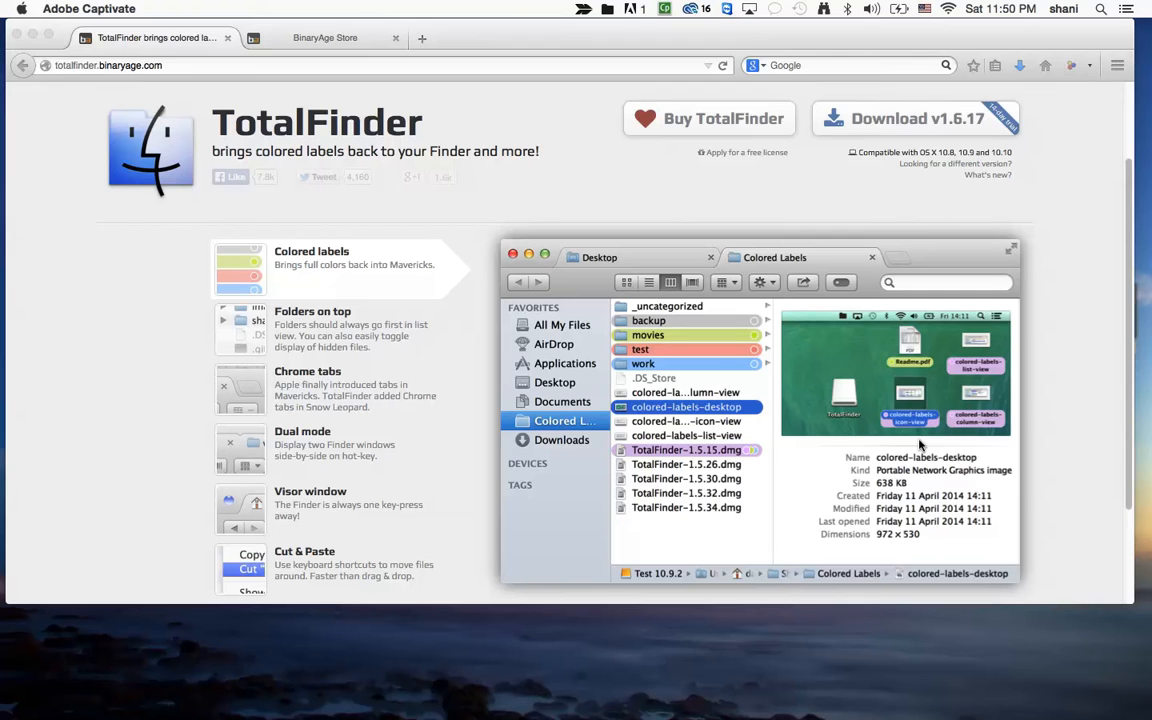
mouse_move(975, 428)
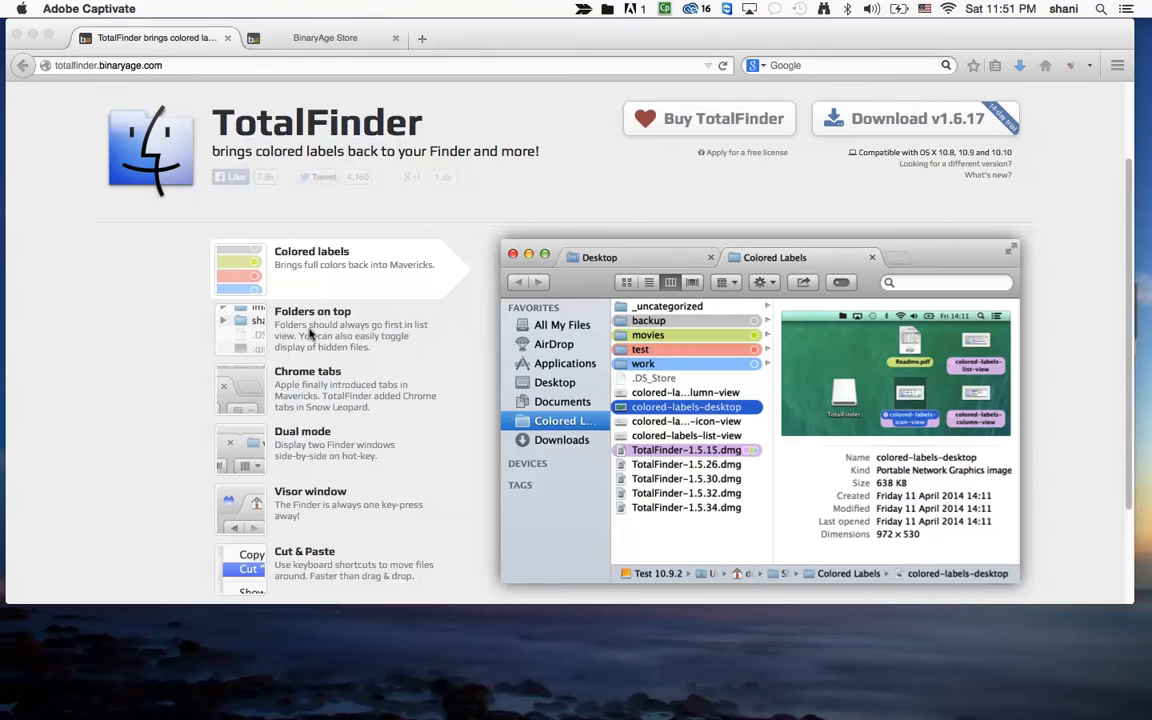
mouse_move(333, 347)
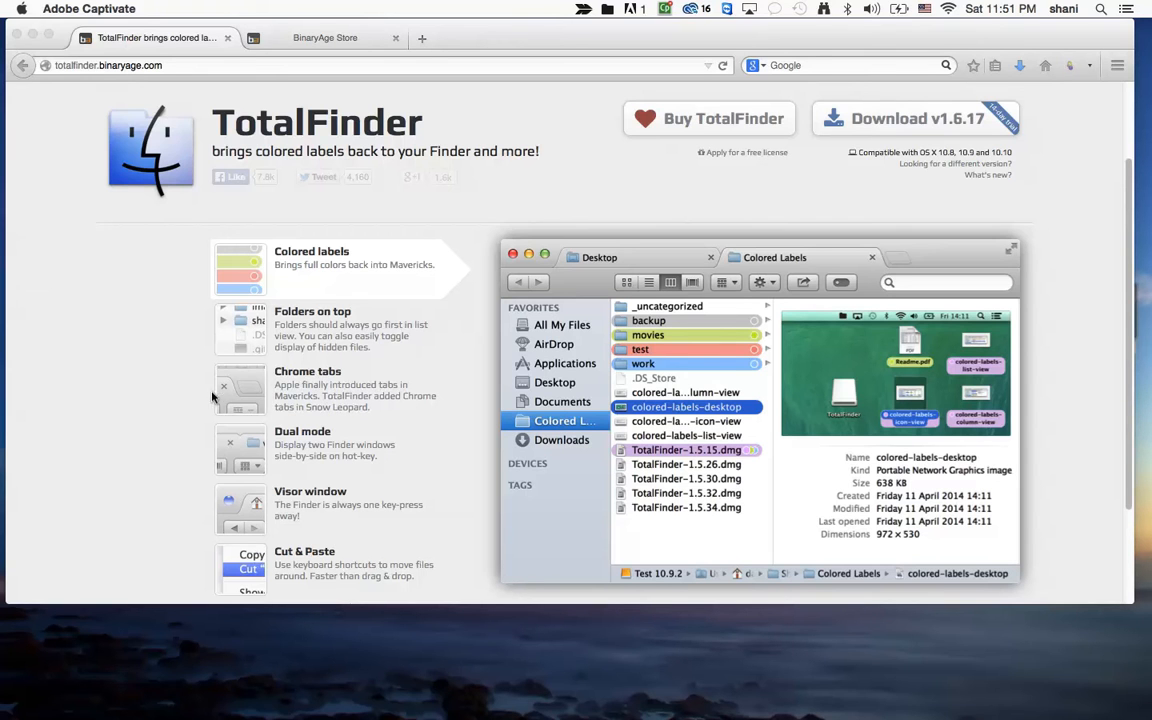
mouse_move(298, 385)
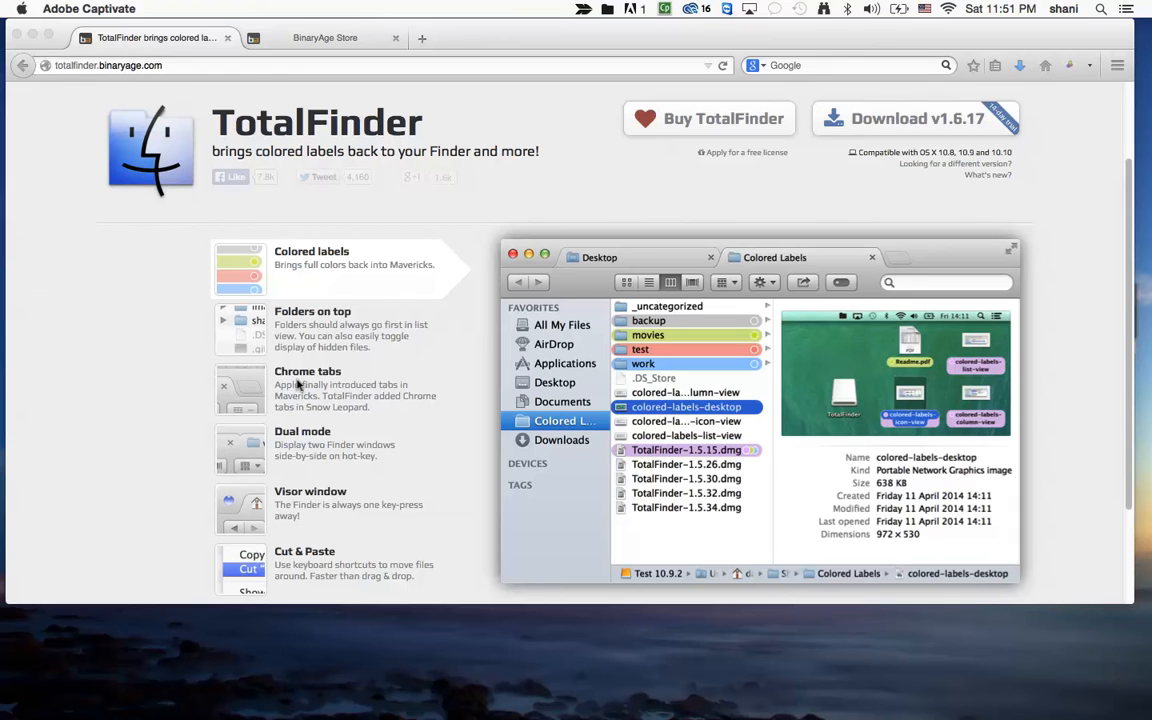
mouse_move(365, 460)
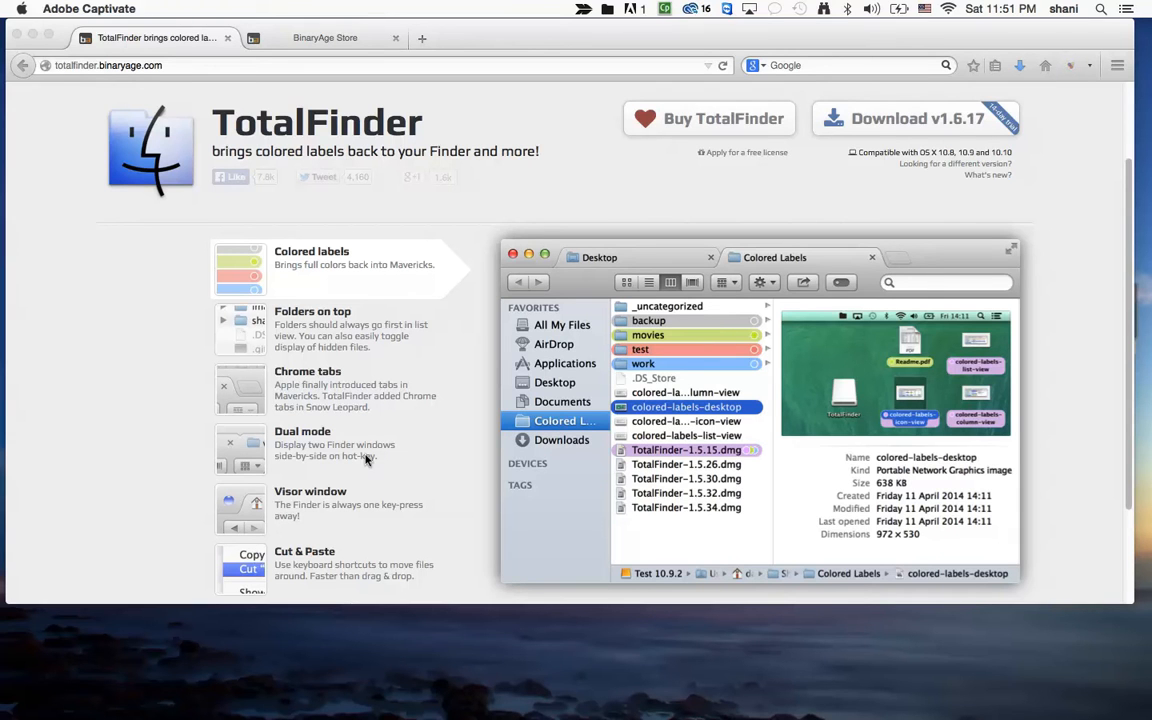
mouse_move(314, 461)
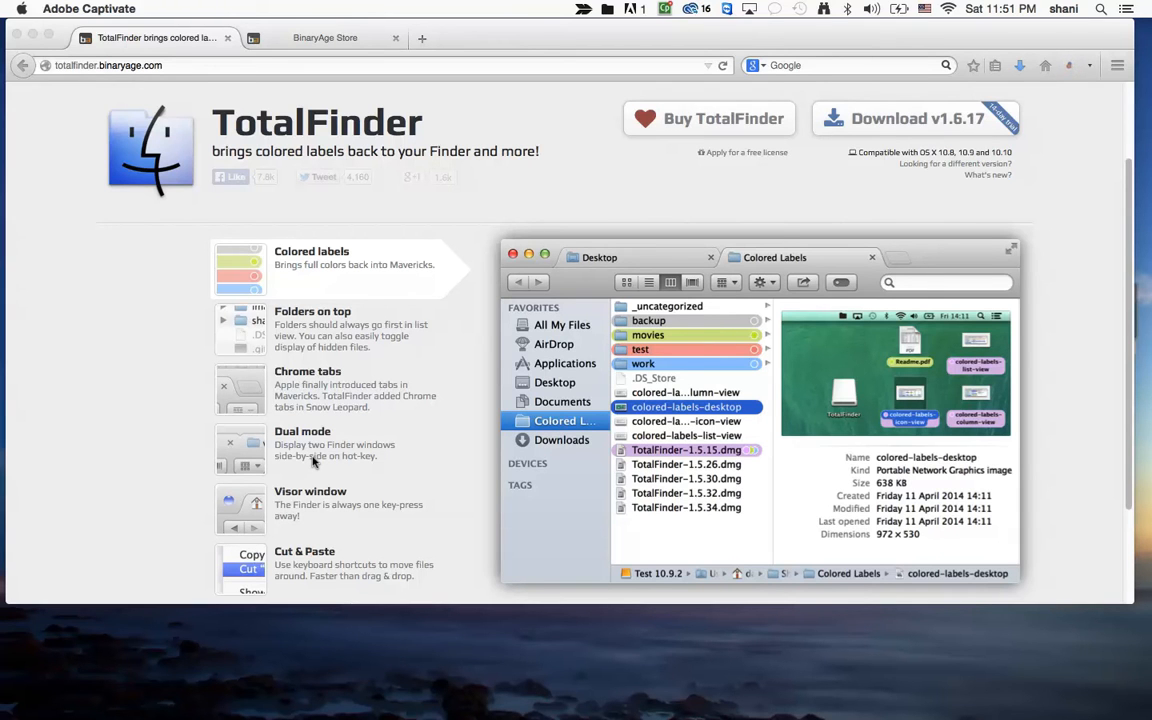
Scroll through the BinaryAge TotalFinder page around the Download v1.6.17 button
scroll("down", 3)
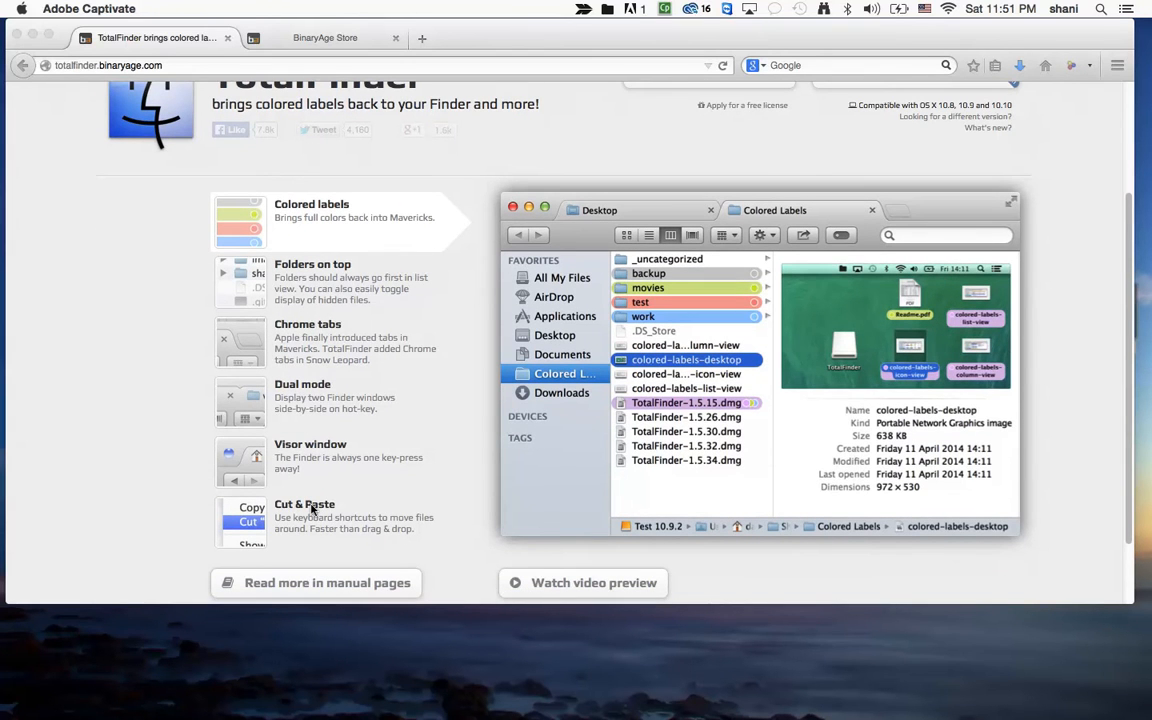
scroll("down", 3)
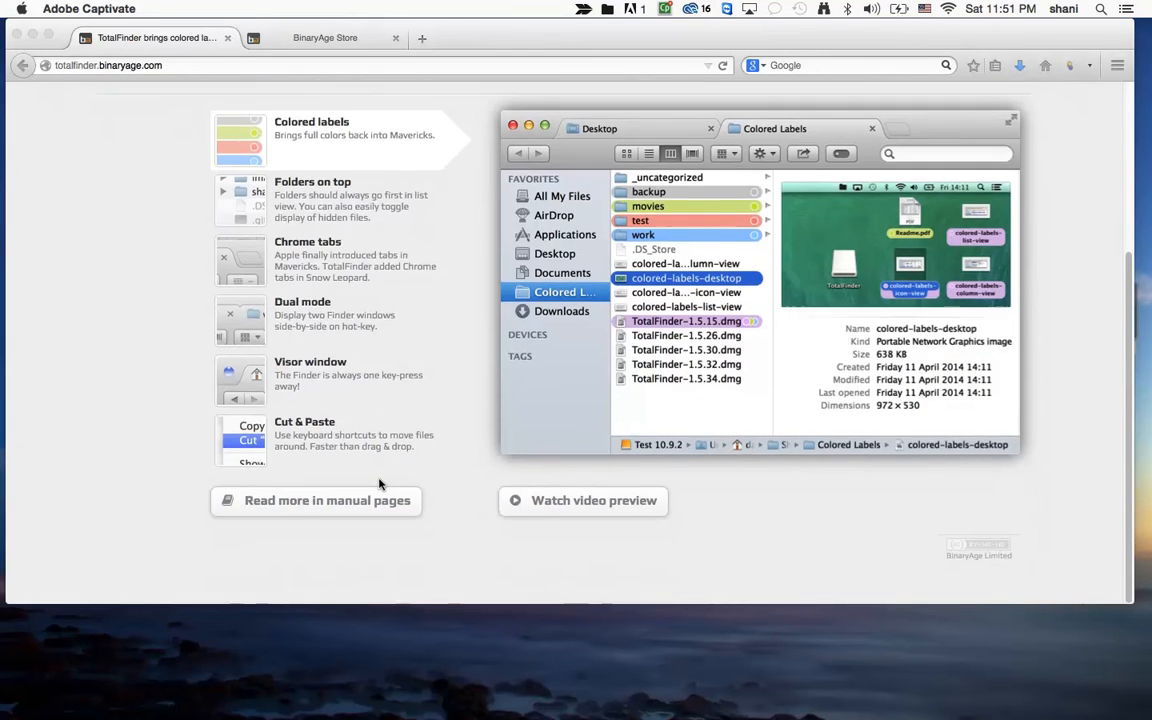
mouse_move(368, 422)
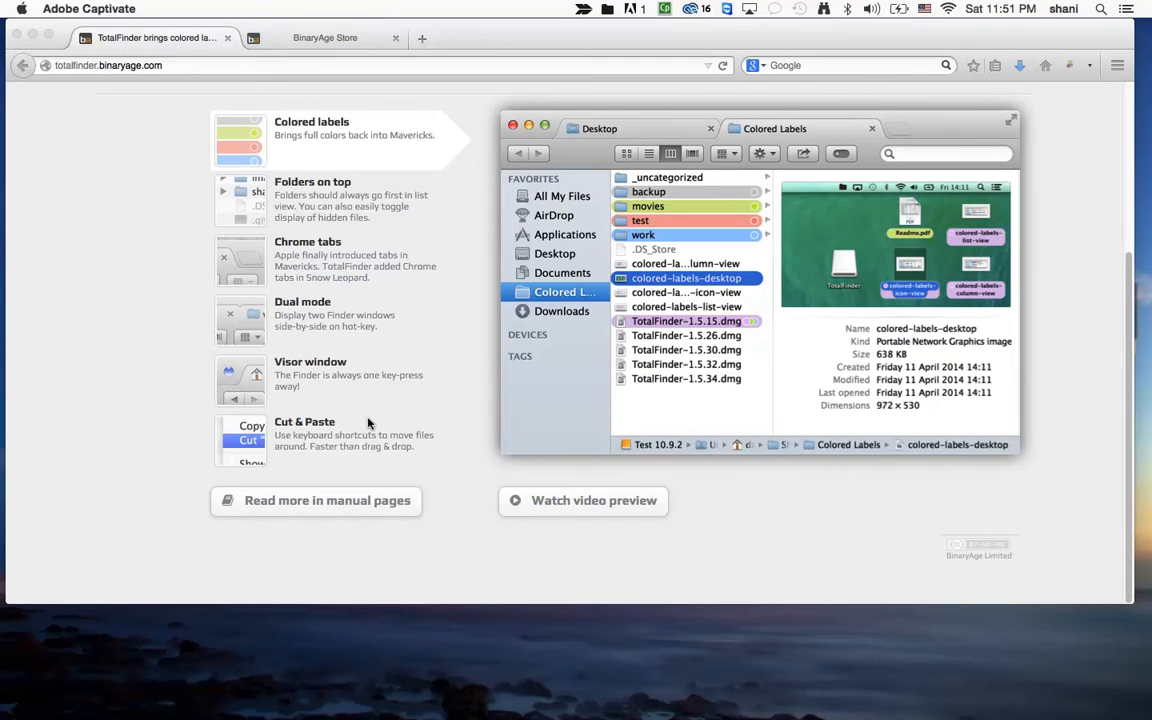
mouse_move(374, 540)
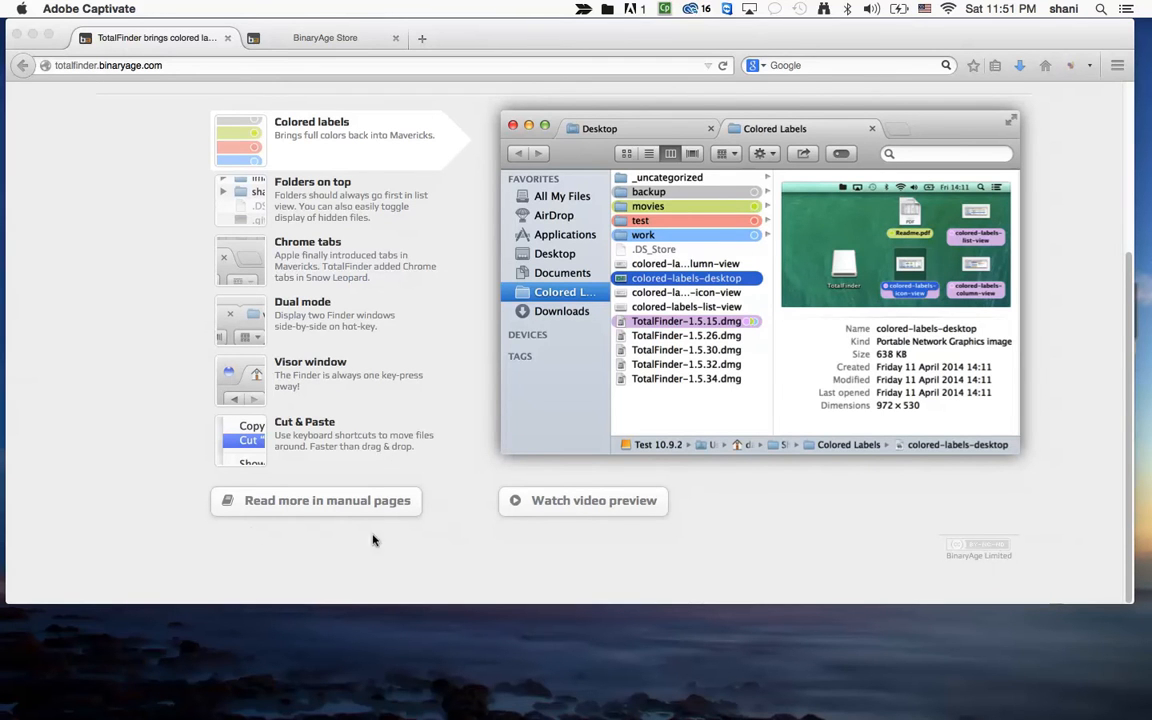
mouse_move(414, 397)
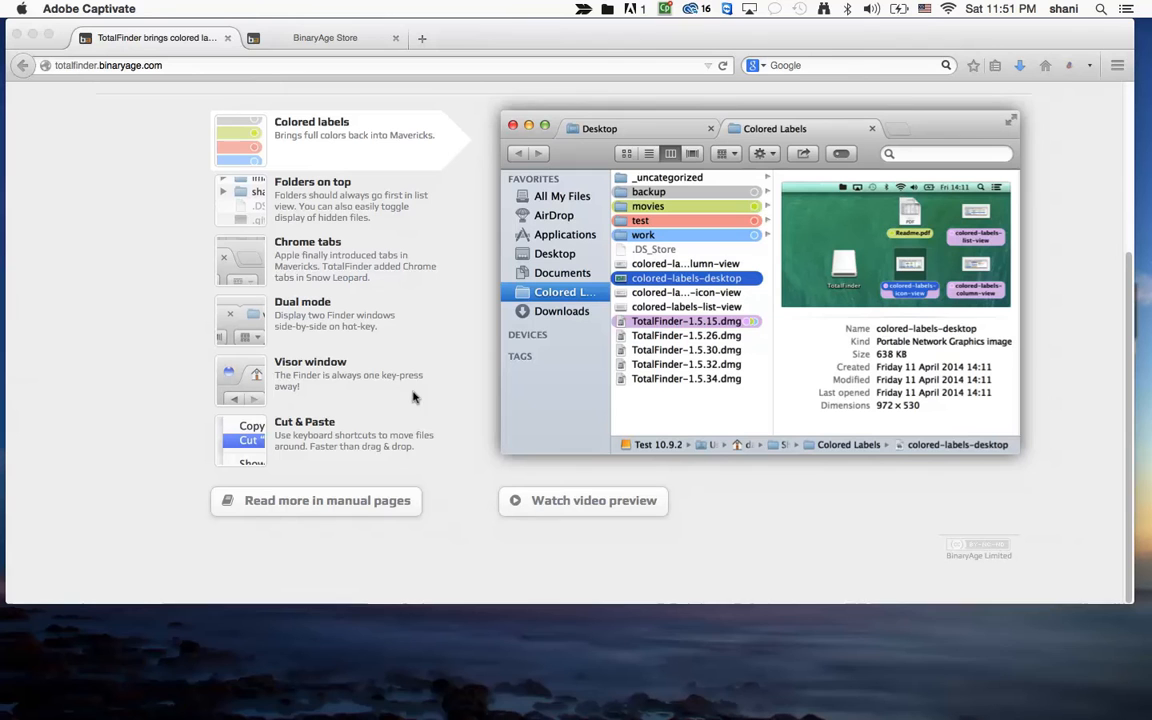
mouse_move(423, 313)
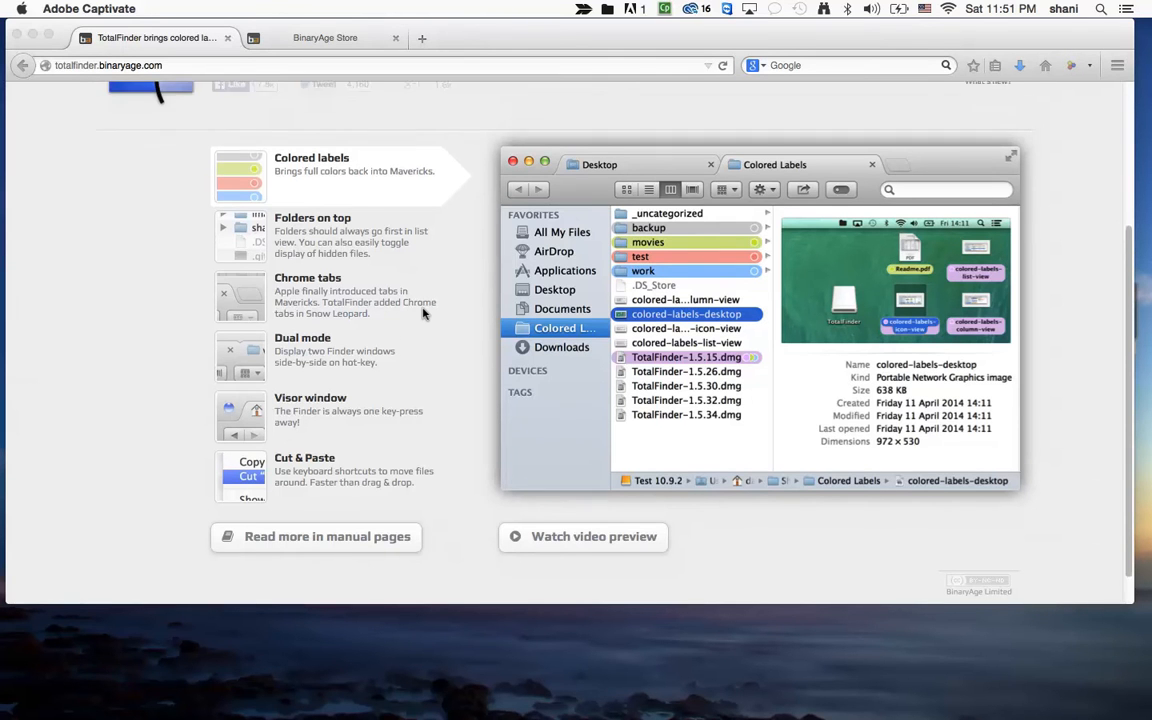
scroll("up", 3)
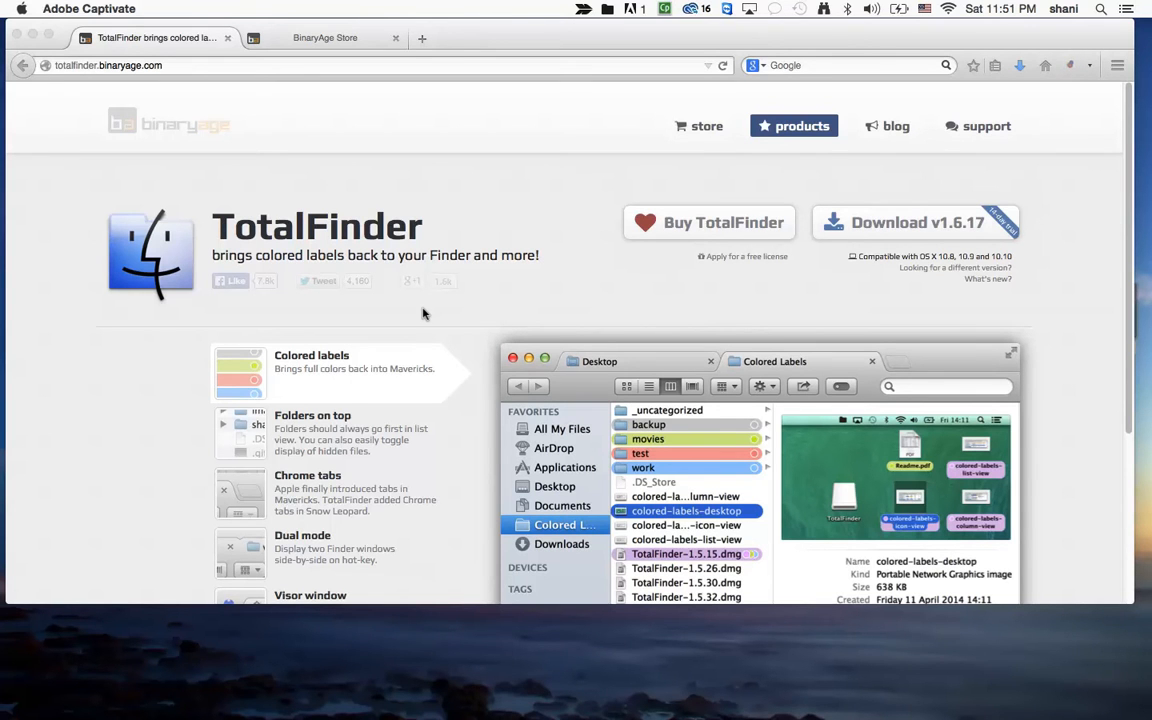
scroll("down", 3)
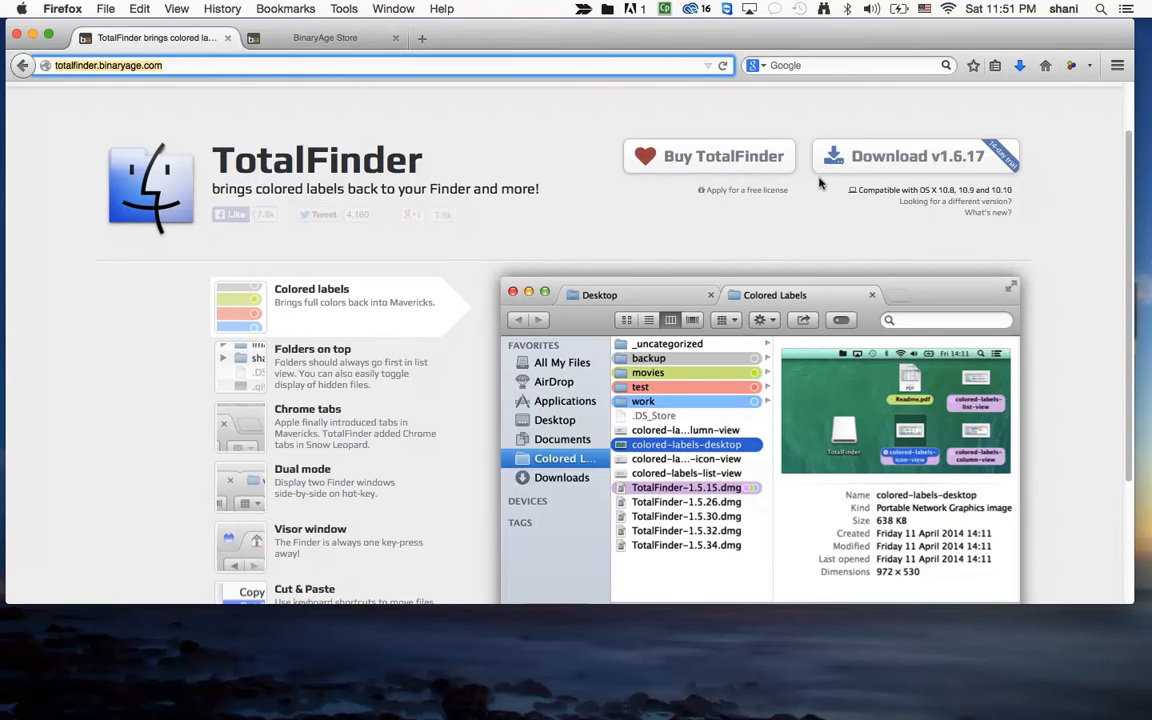
mouse_move(915, 156)
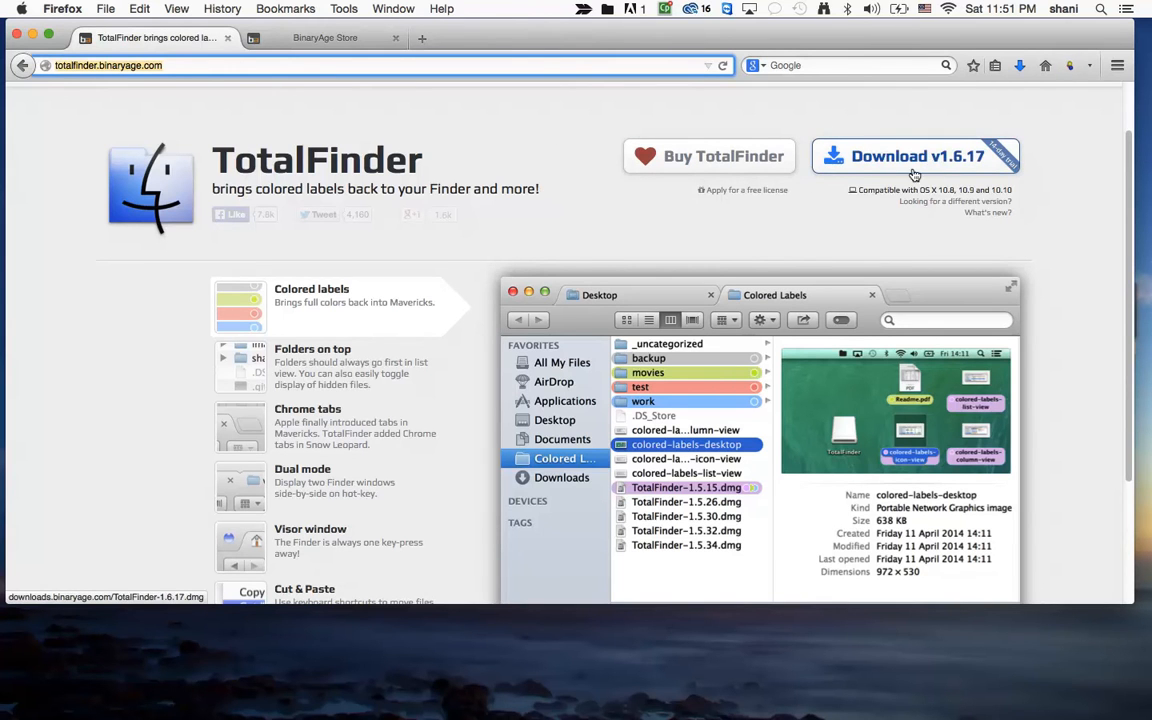
mouse_move(981, 247)
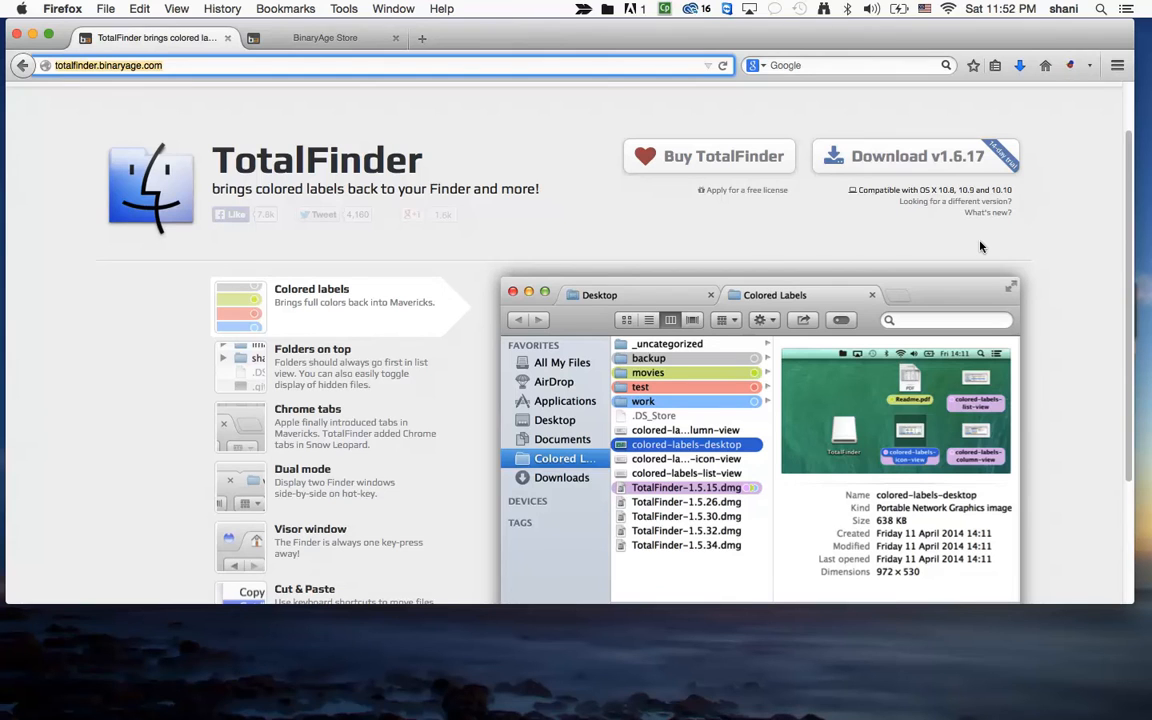
mouse_move(920, 250)
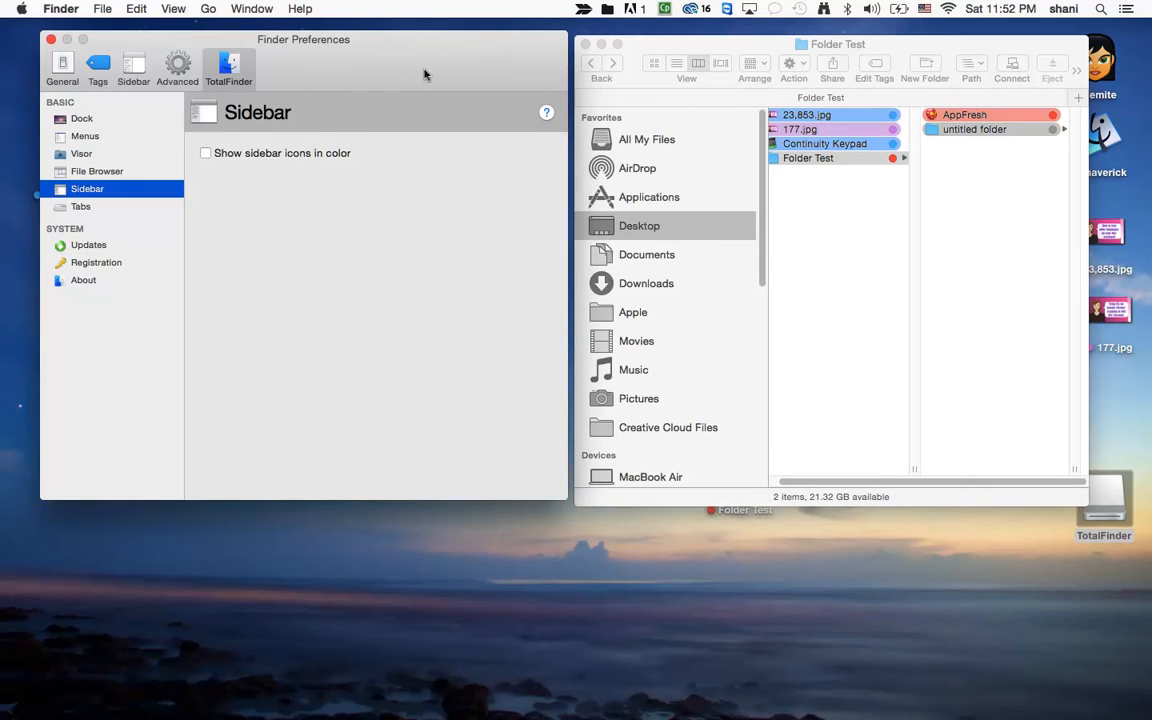
Dismiss the TotalFinder menu-bar menu and close the Finder Preferences window
left_click(607, 8)
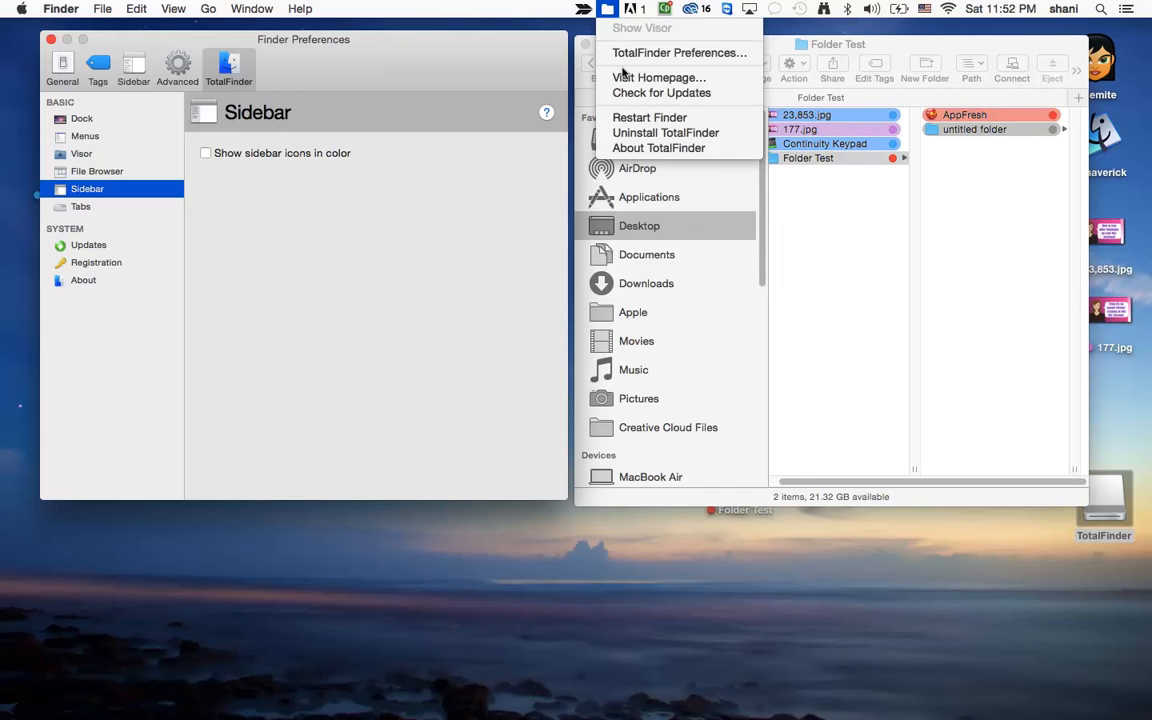
mouse_move(661, 92)
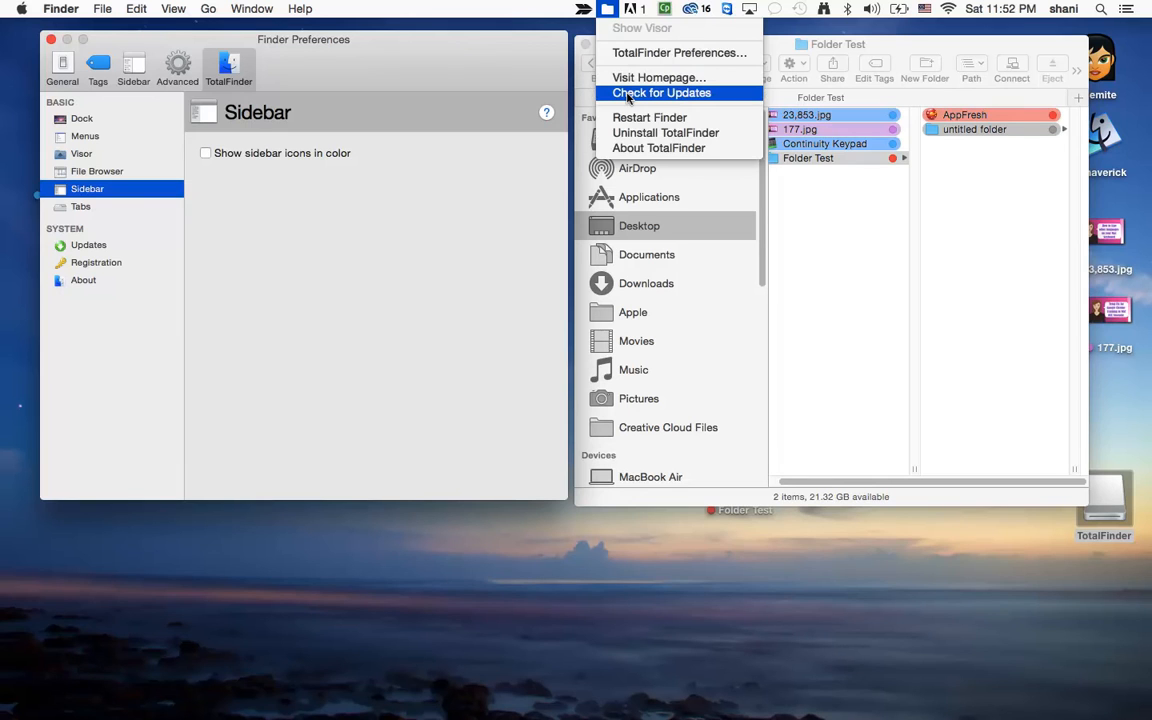
mouse_move(665, 132)
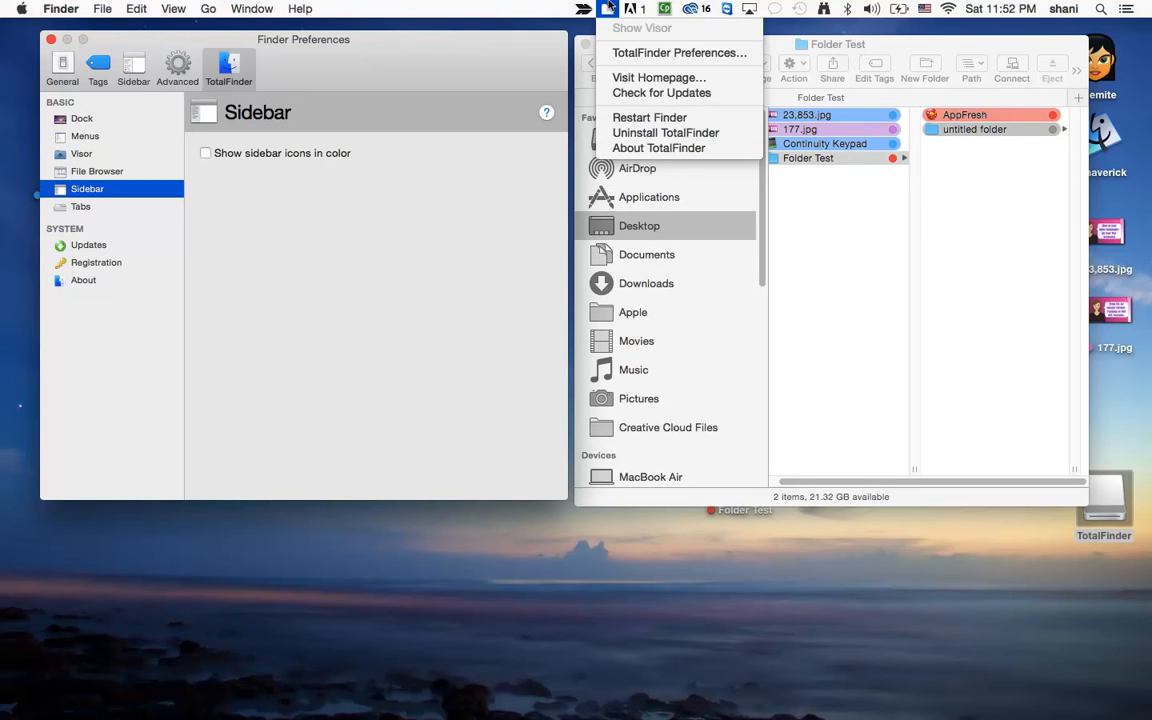
left_click(398, 193)
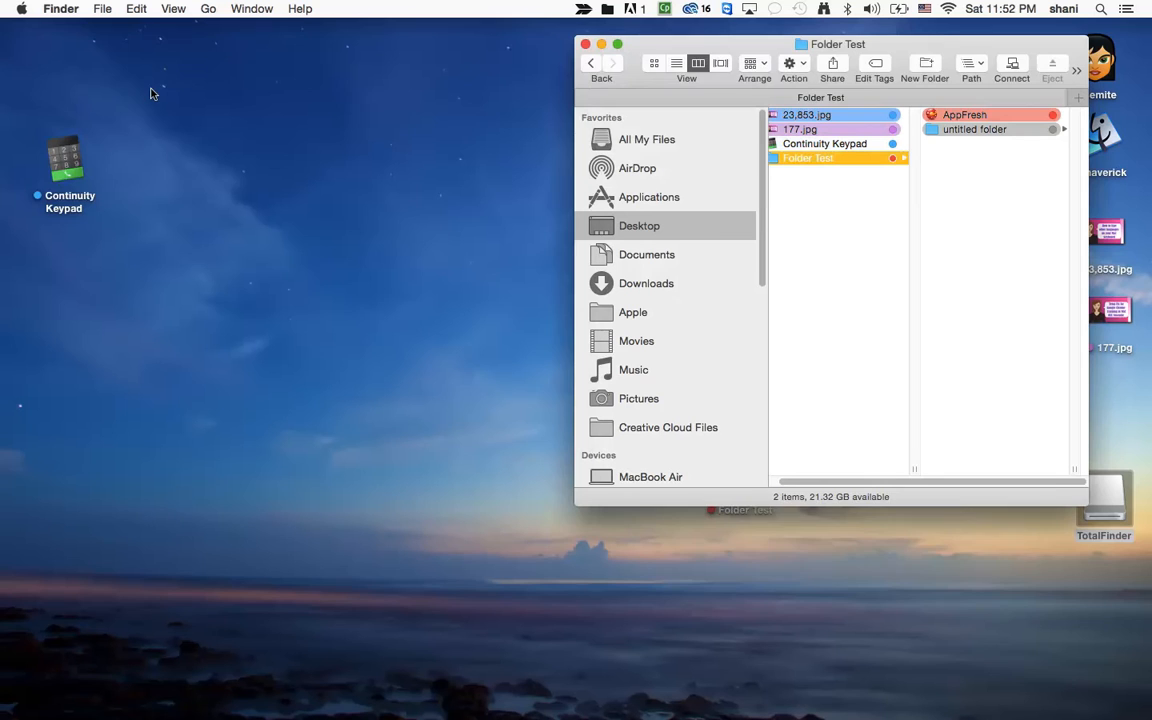
Open Finder Preferences to TotalFinder's Sidebar page and enable 'Show sidebar icons in color'
left_click(61, 8)
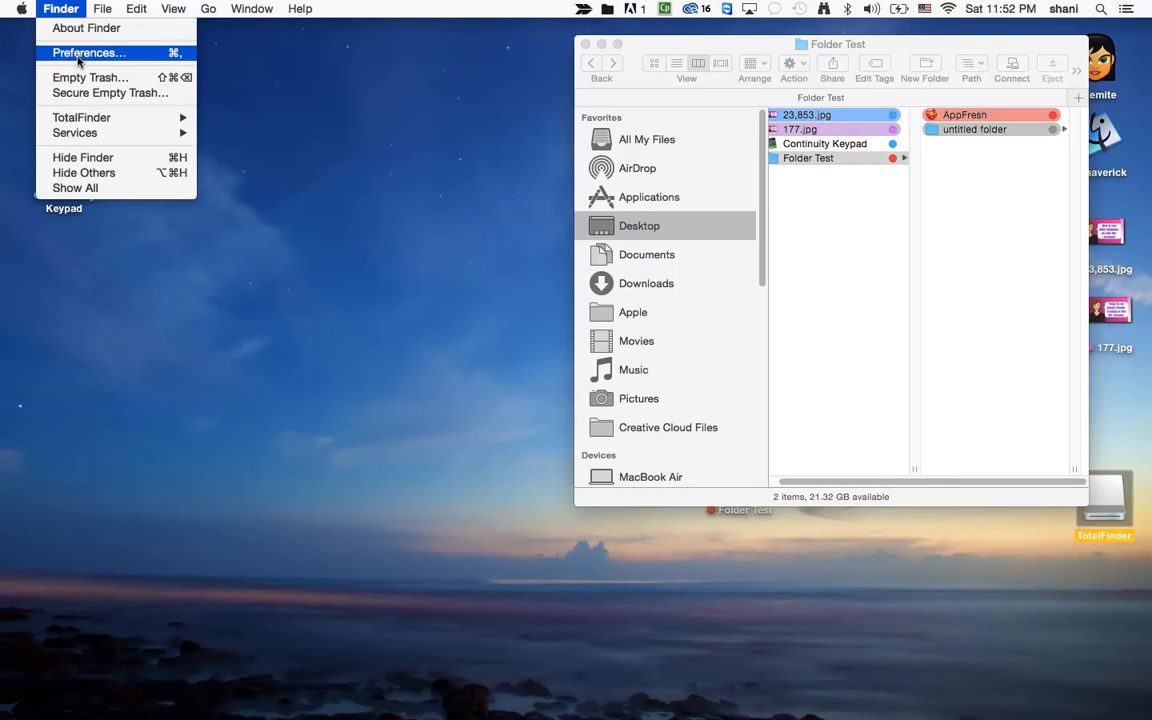
left_click(88, 52)
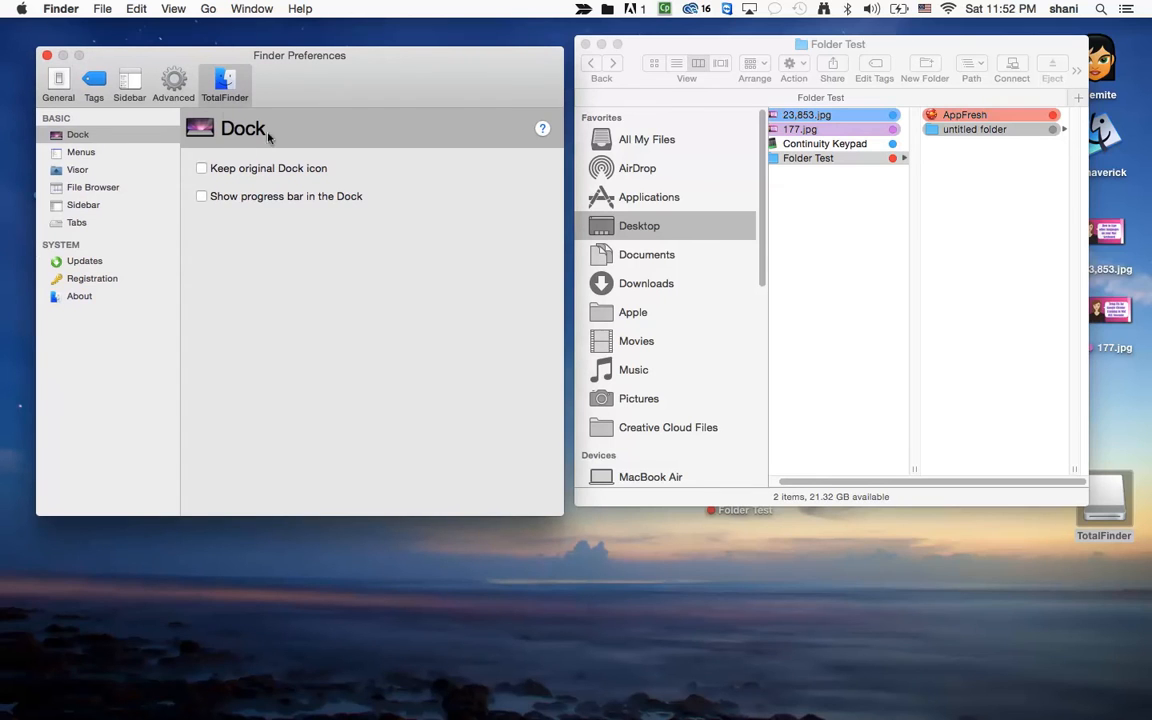
mouse_move(285, 201)
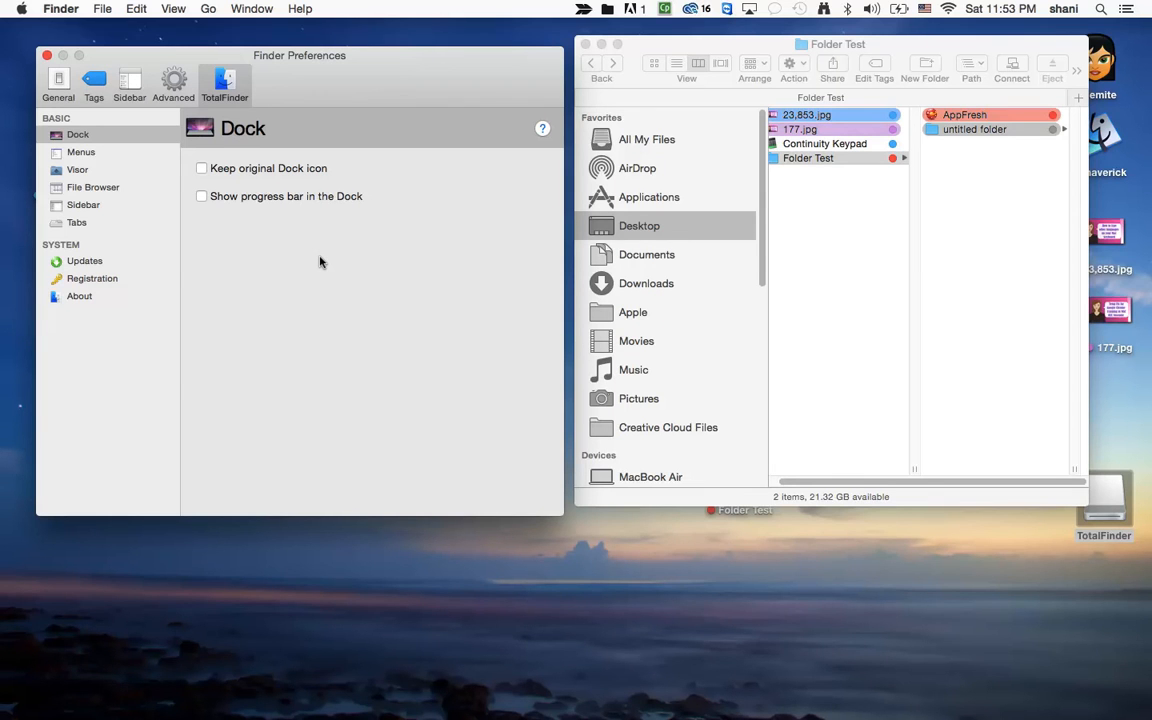
left_click(84, 204)
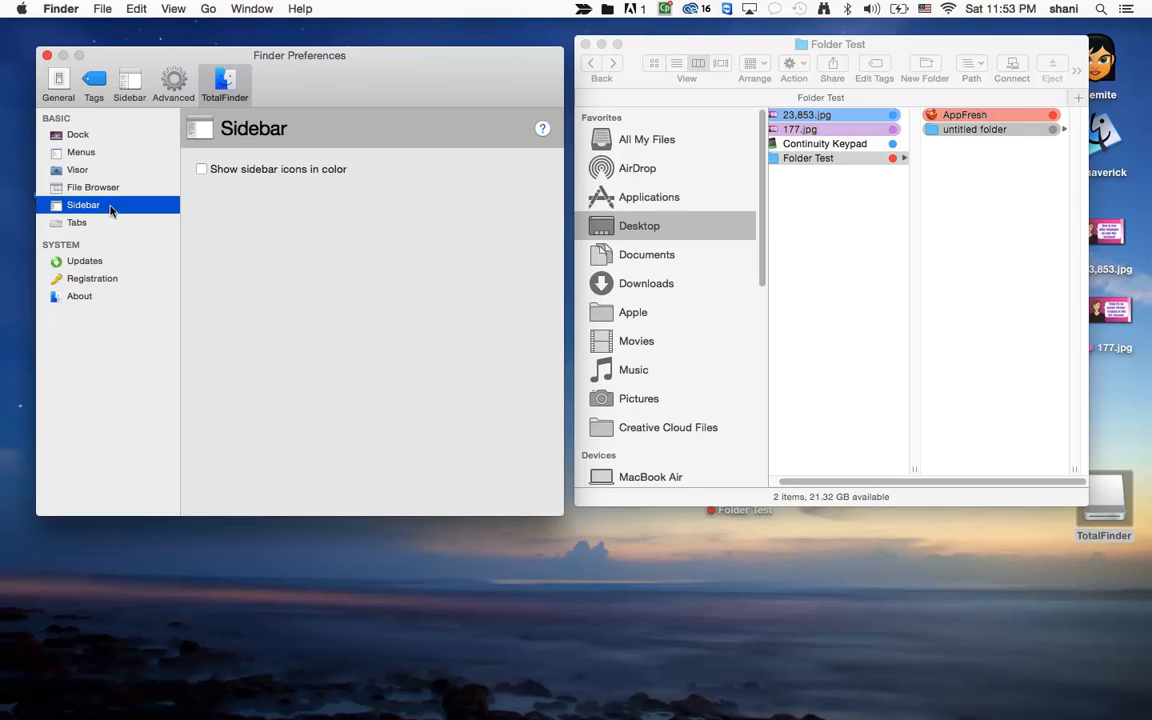
left_click(201, 169)
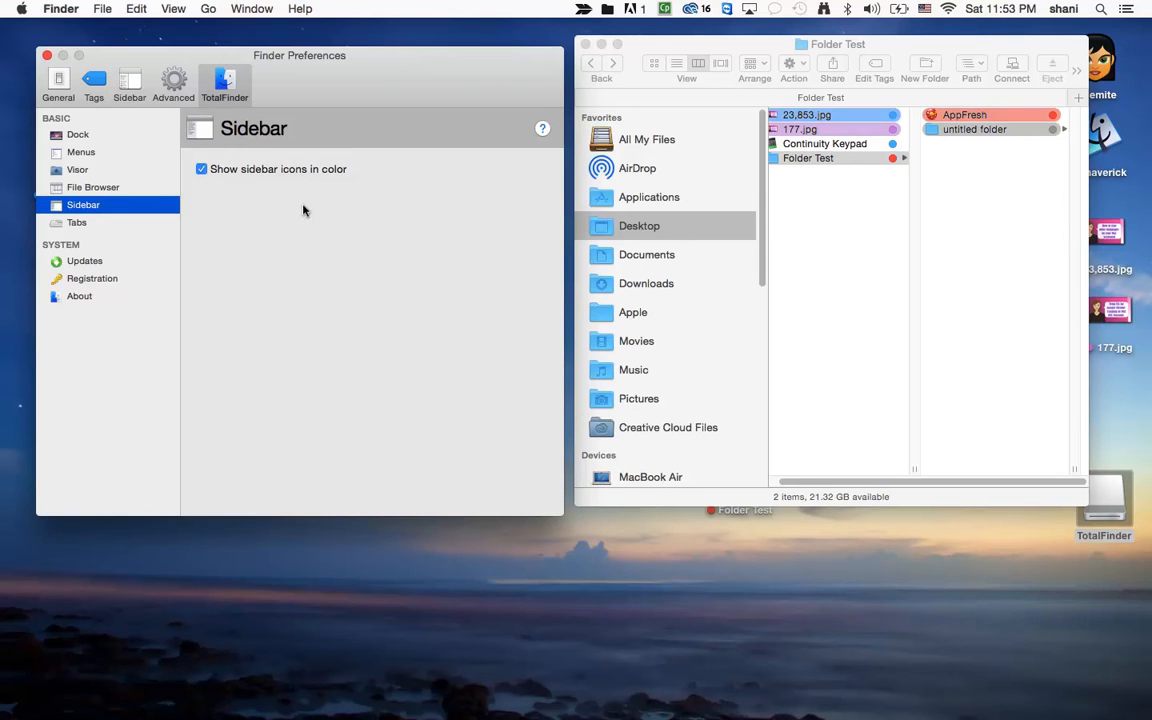
mouse_move(413, 174)
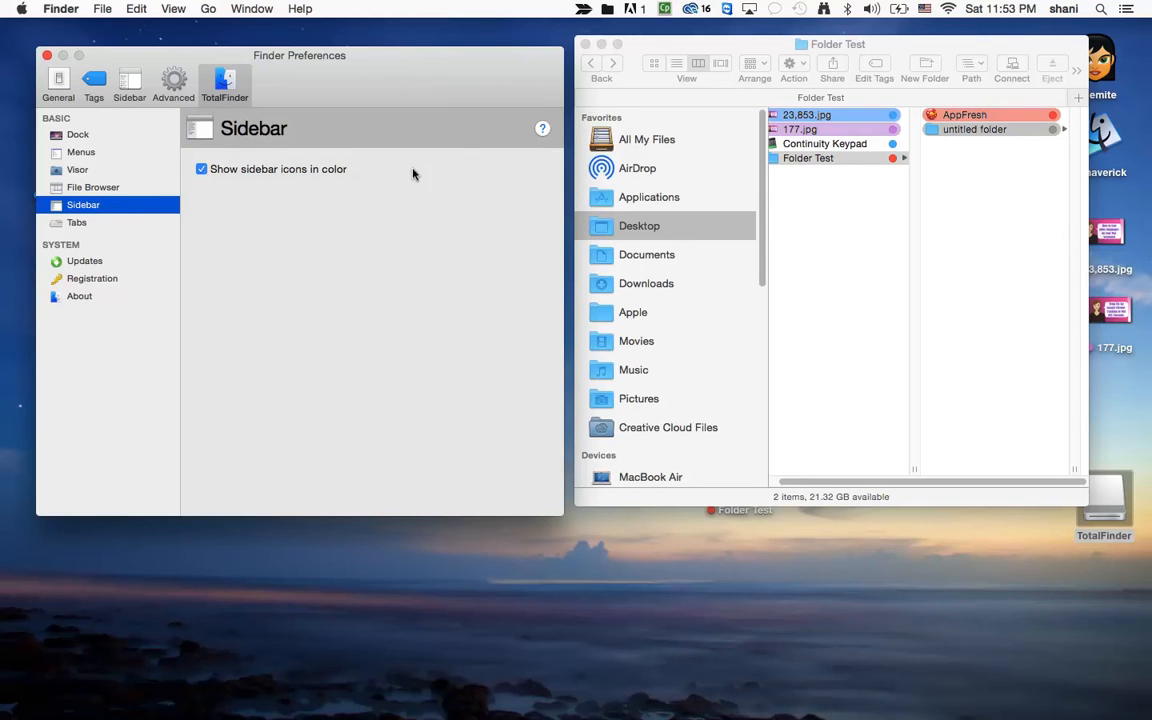
left_click(201, 168)
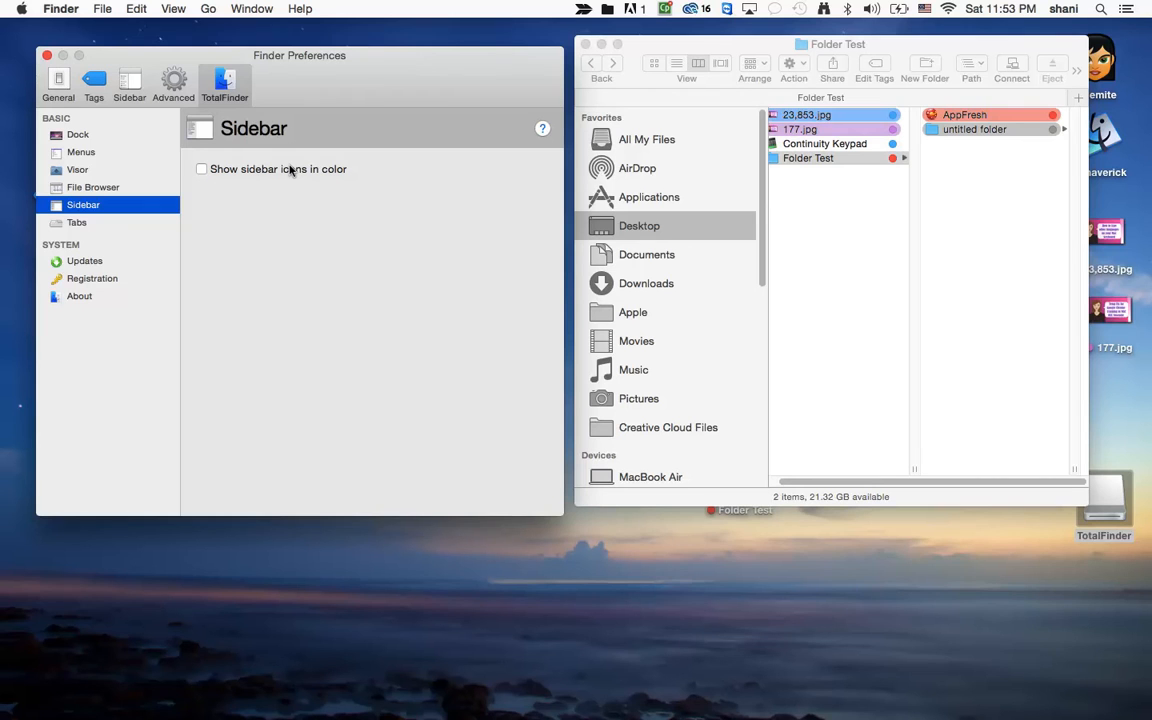
left_click(201, 169)
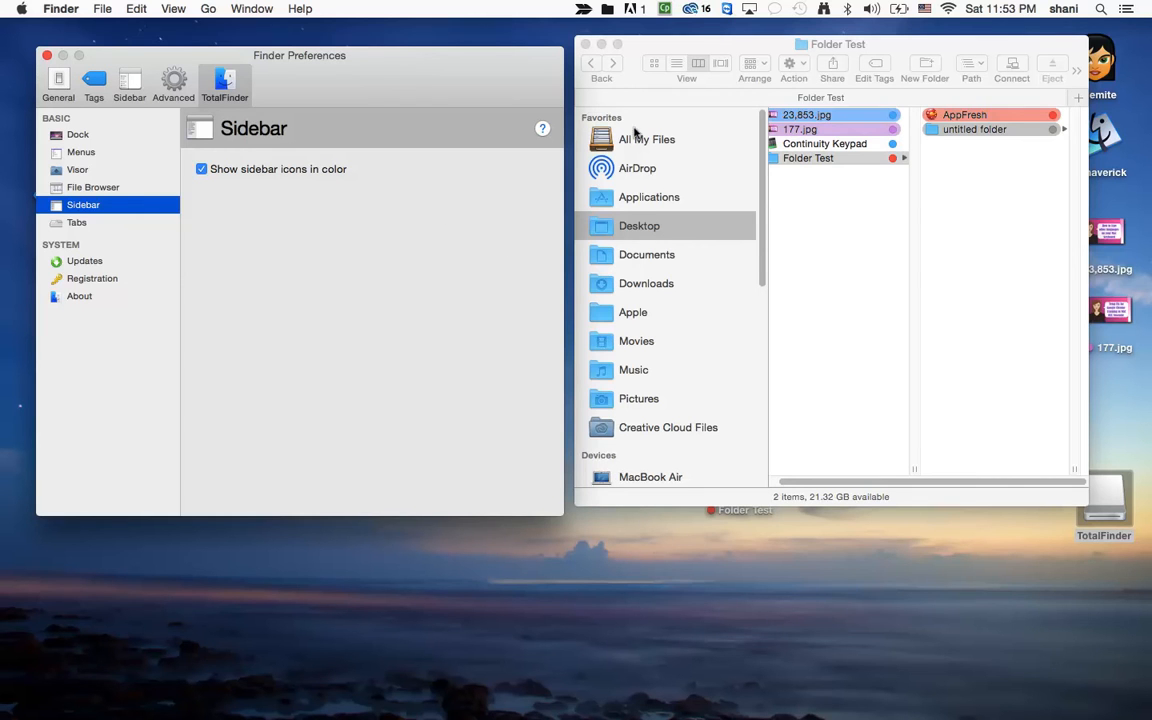
scroll("down", 3)
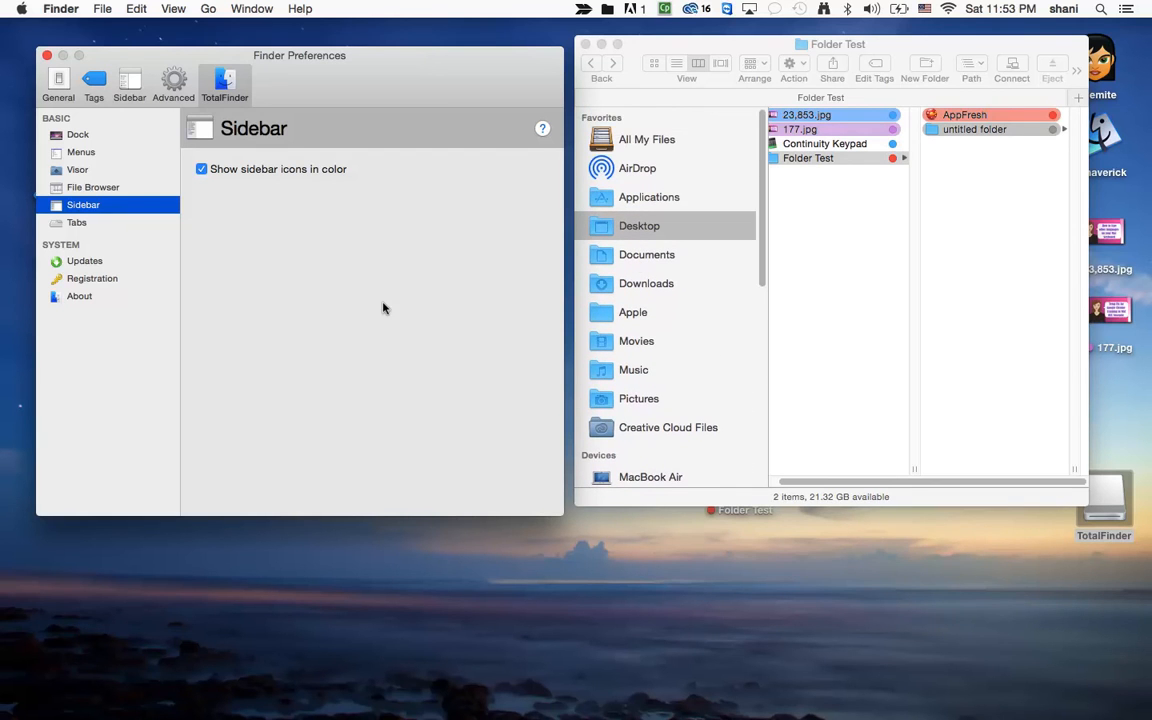
Tick Colored Labels in File Browser settings, then check labels in the untitled folder's list view
left_click(93, 187)
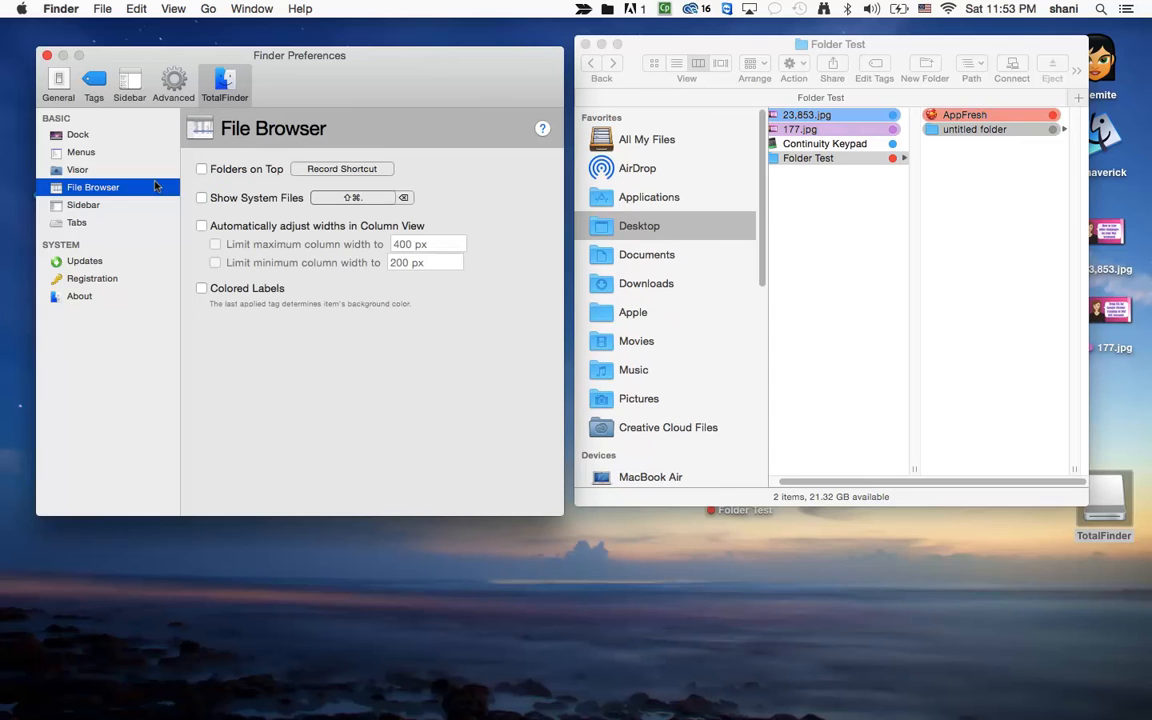
mouse_move(730, 82)
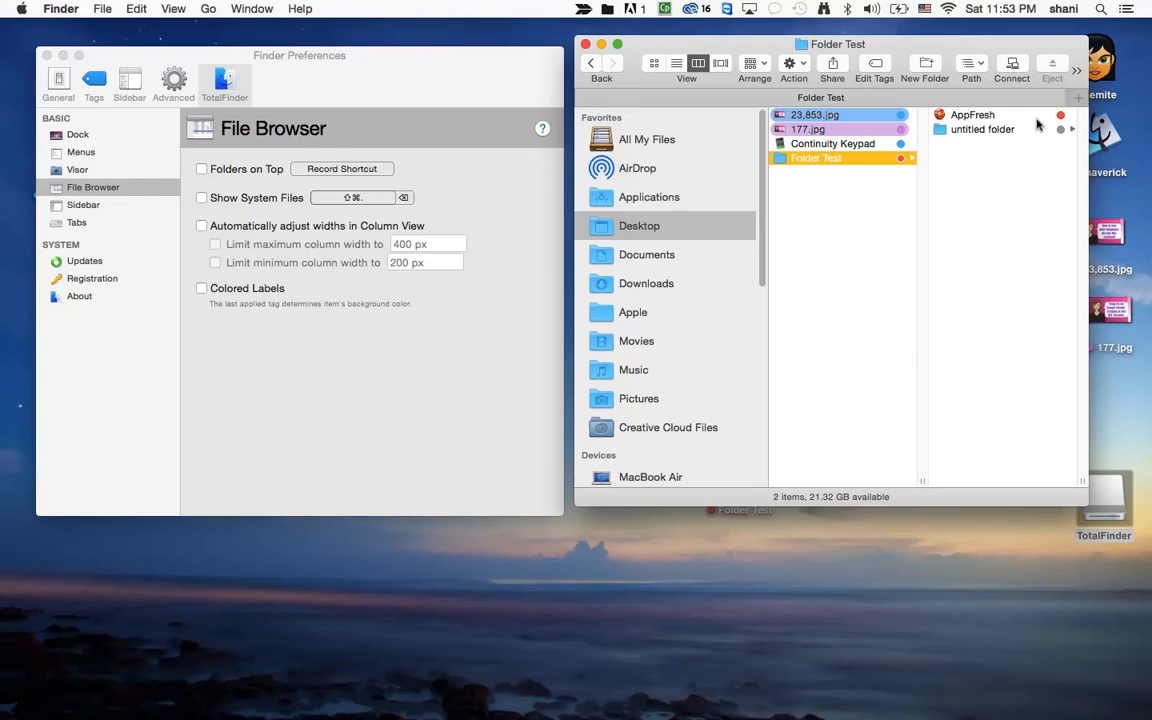
mouse_move(1002, 145)
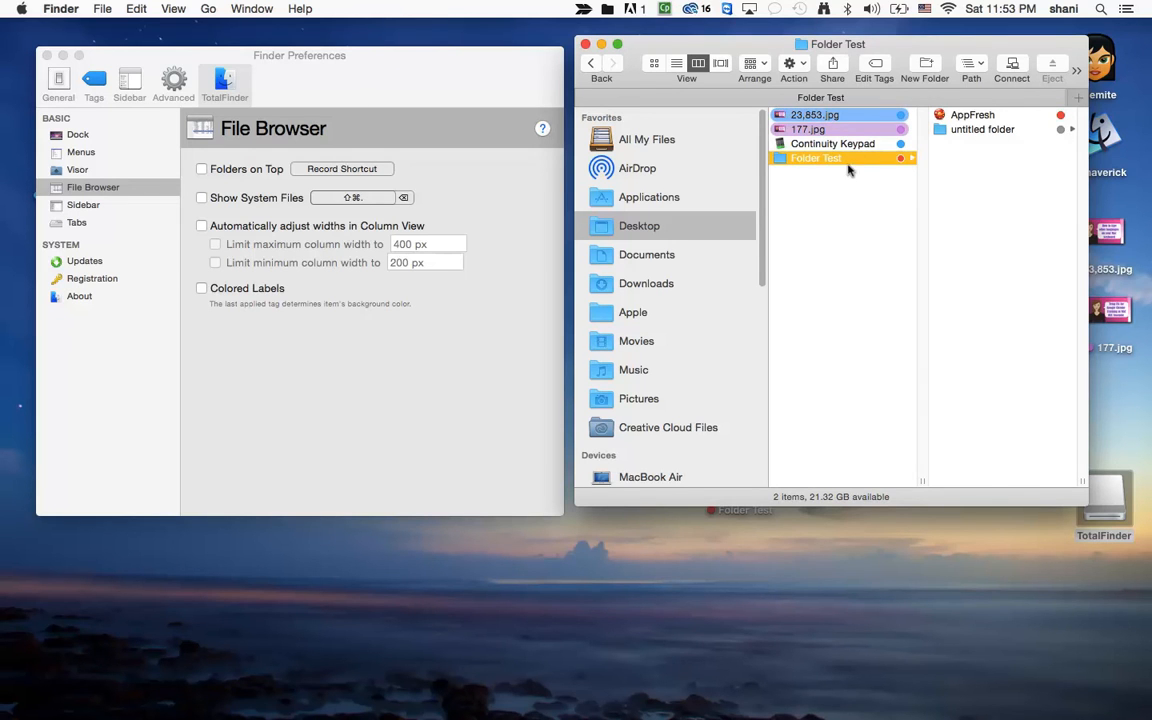
left_click(201, 288)
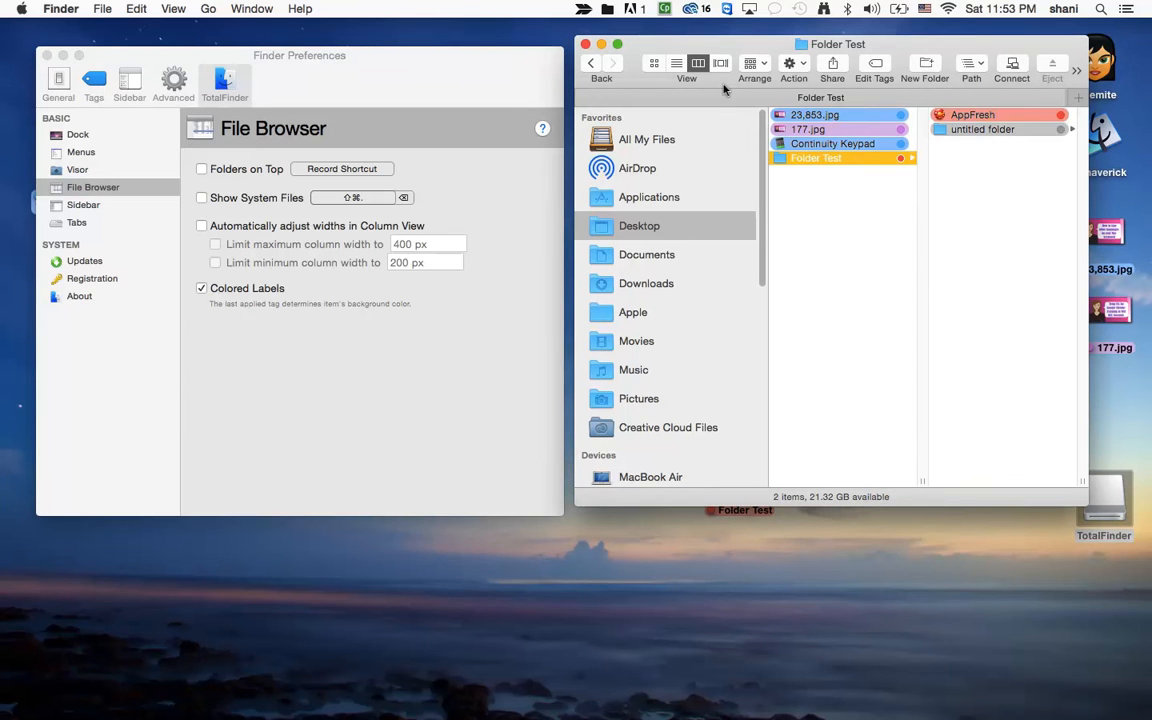
left_click(676, 63)
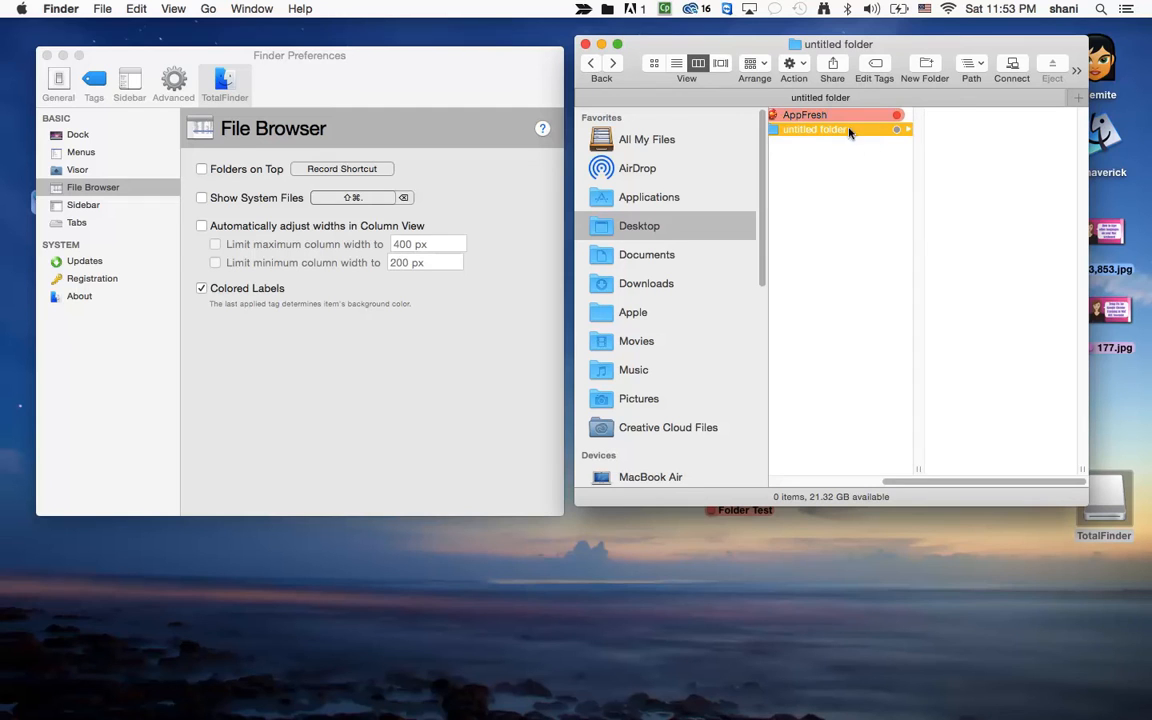
left_click(676, 63)
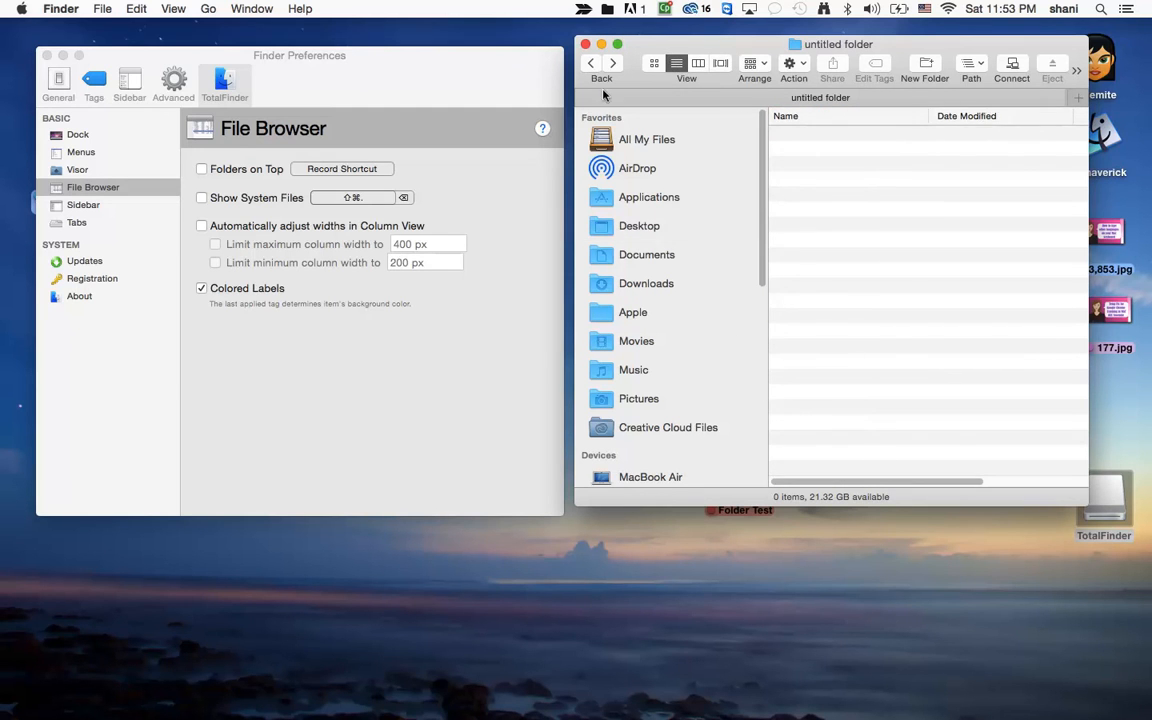
left_click(639, 225)
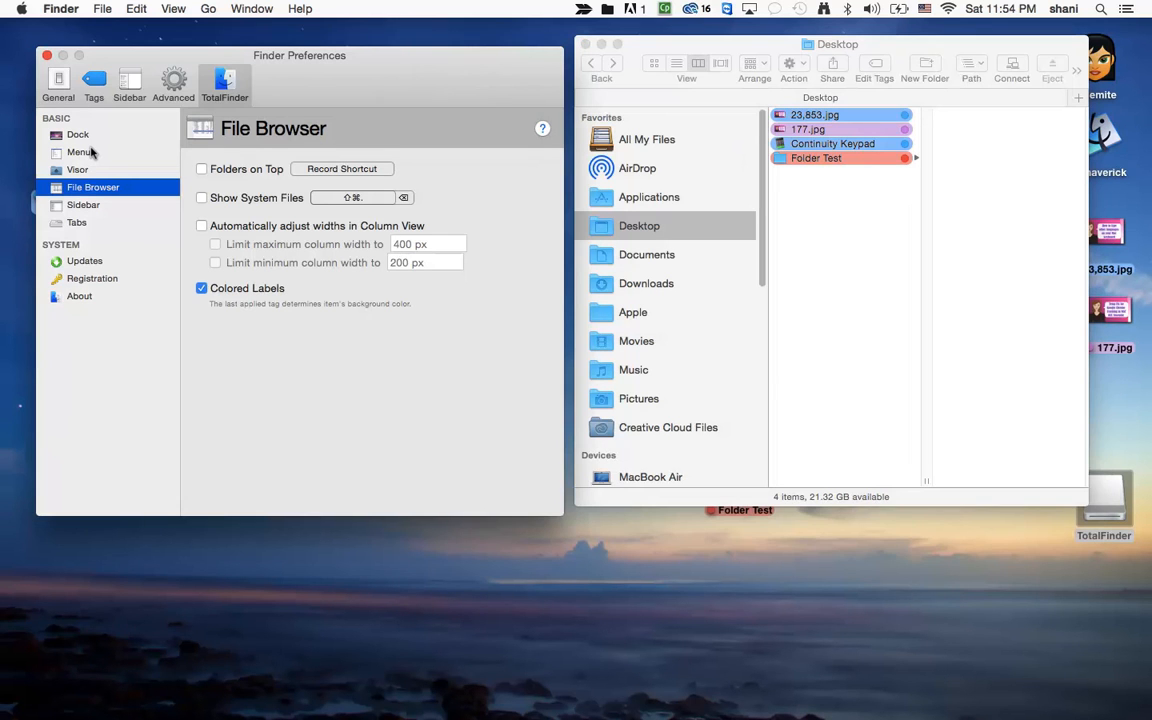
left_click(81, 152)
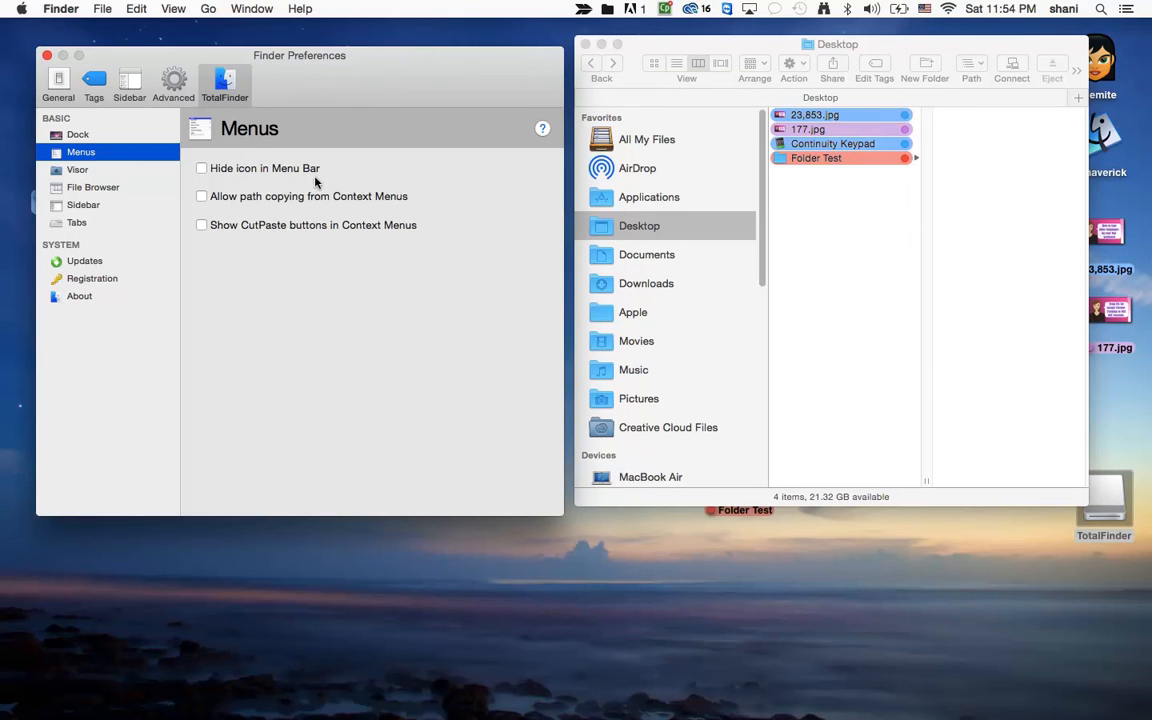
left_click(201, 168)
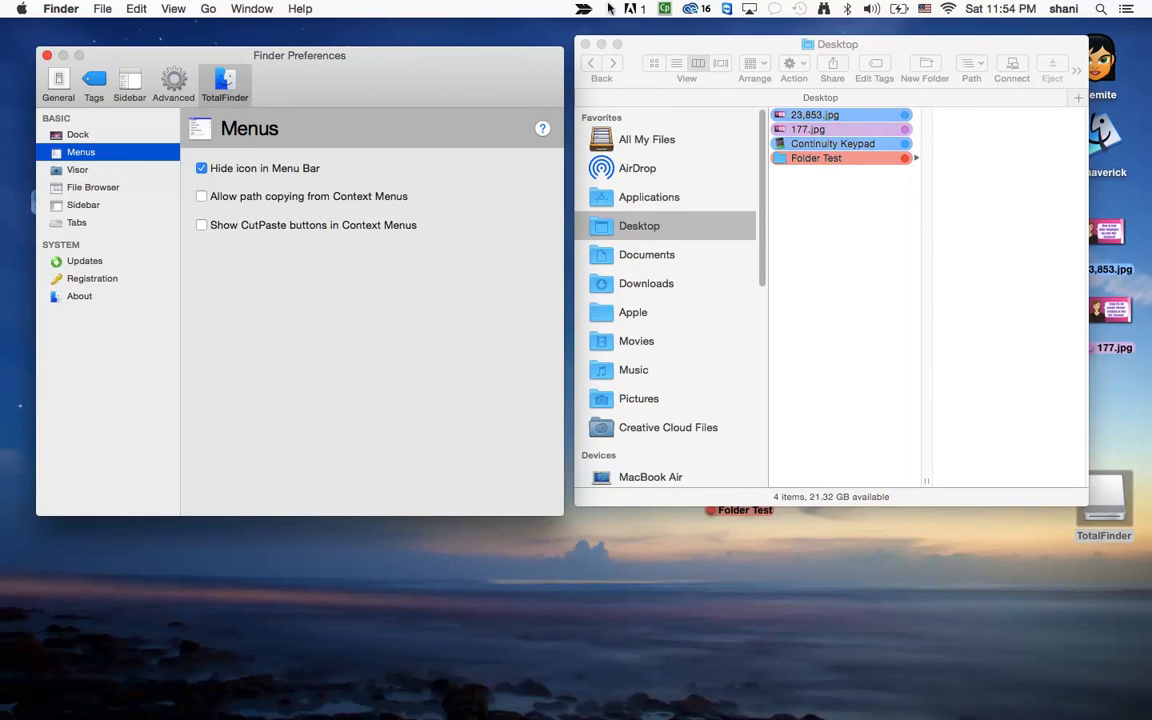
left_click(201, 168)
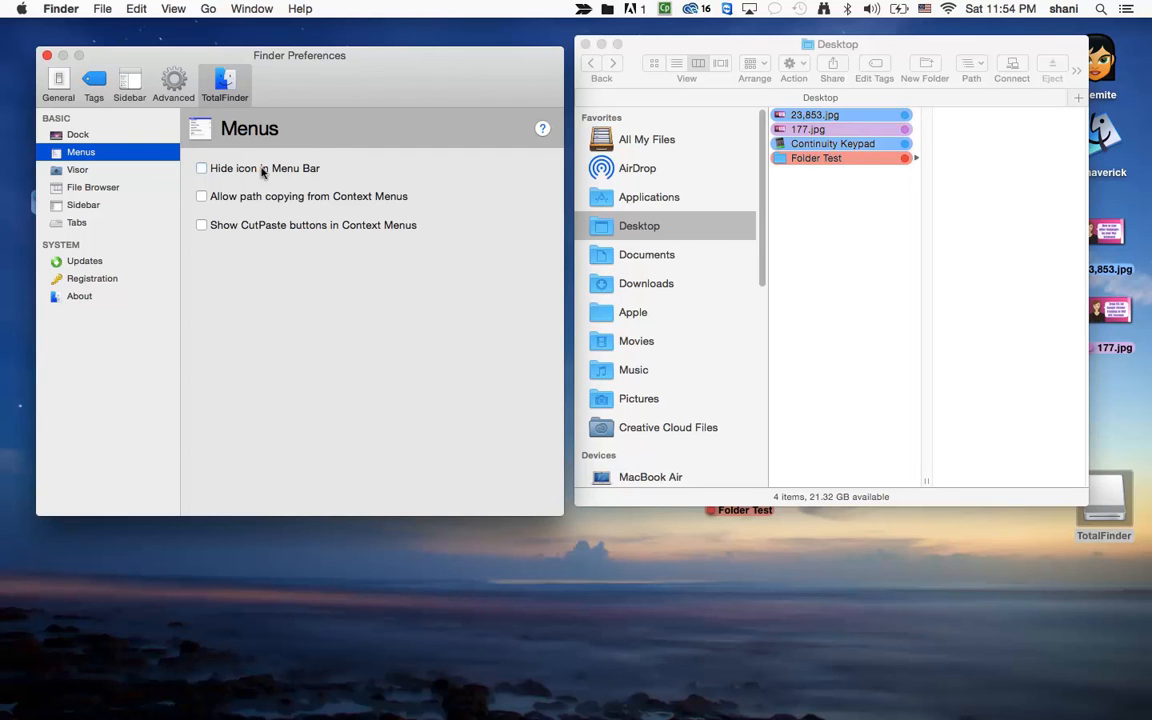
left_click(607, 8)
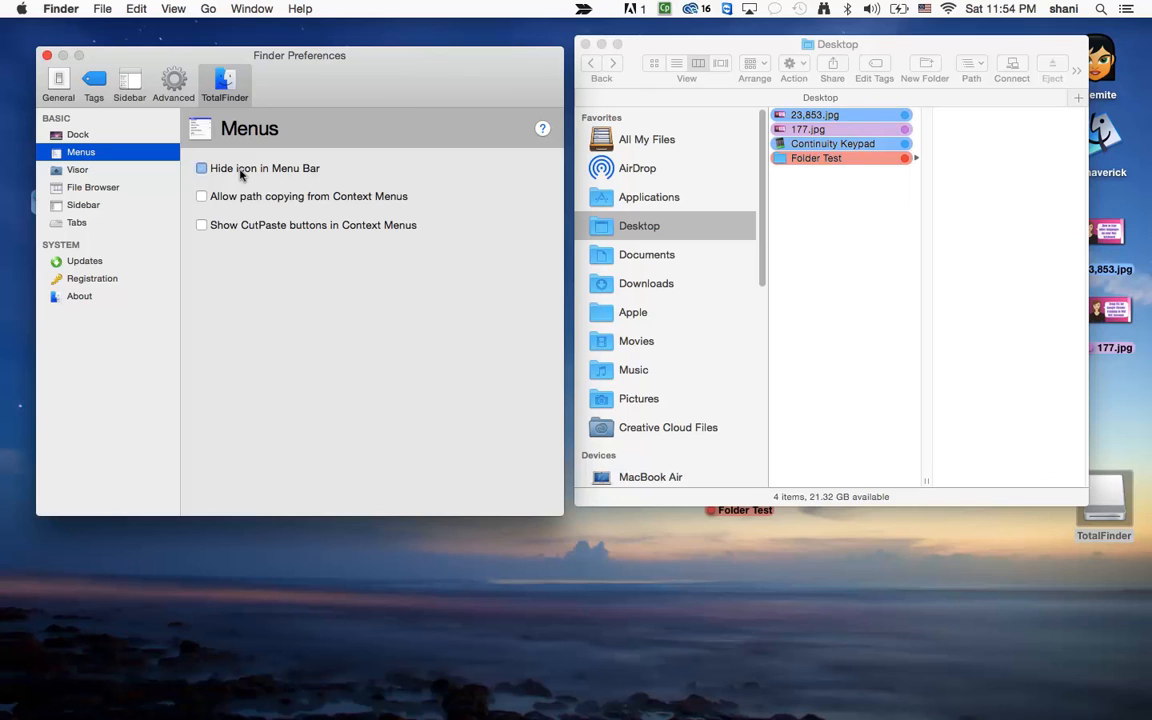
left_click(201, 168)
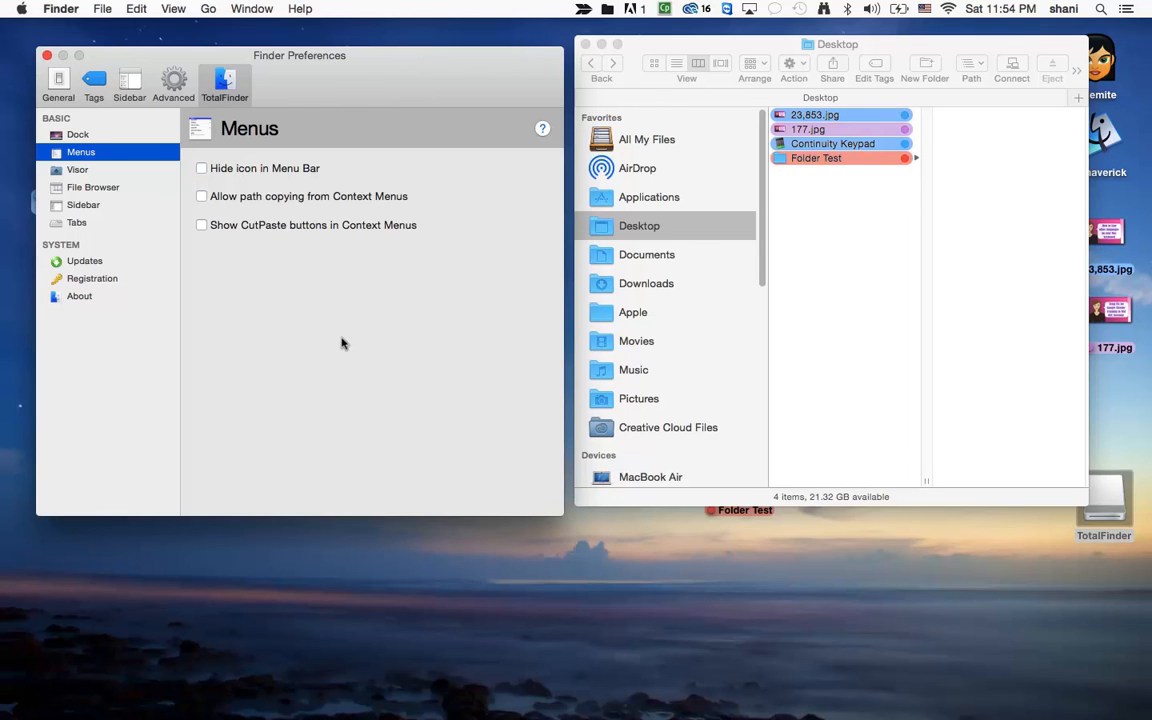
left_click(93, 187)
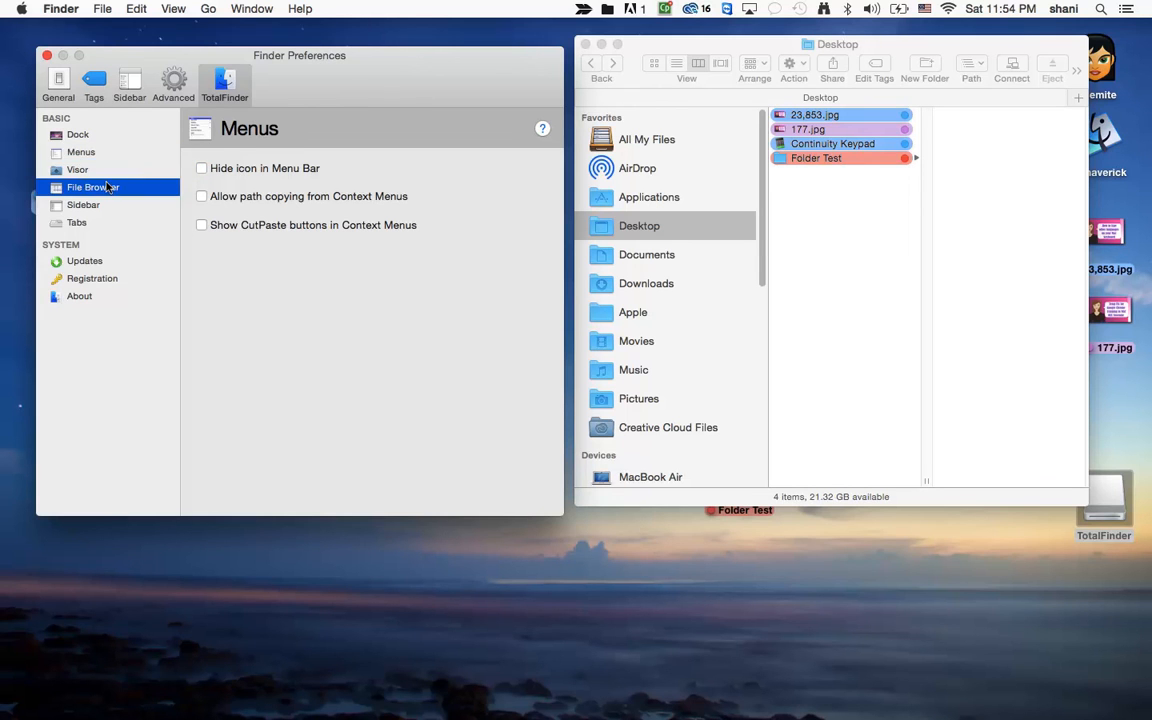
Open Folder Test and enable automatic column widths and Folders on Top in File Browser settings
left_click(93, 187)
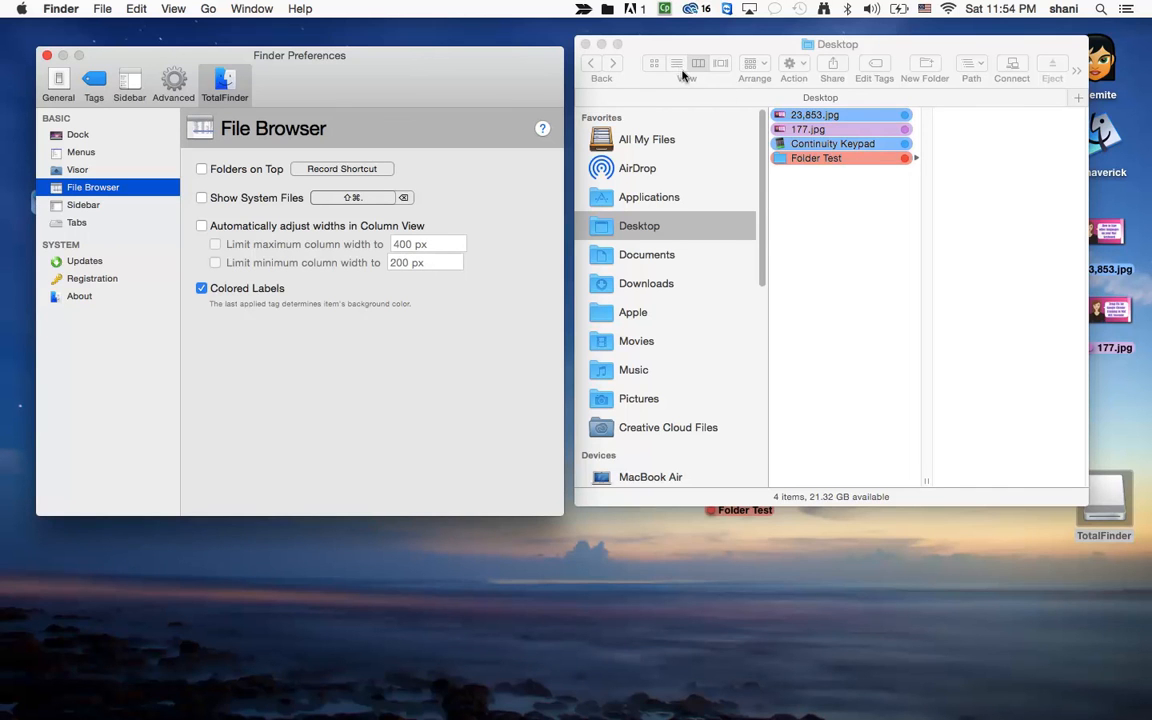
mouse_move(686, 65)
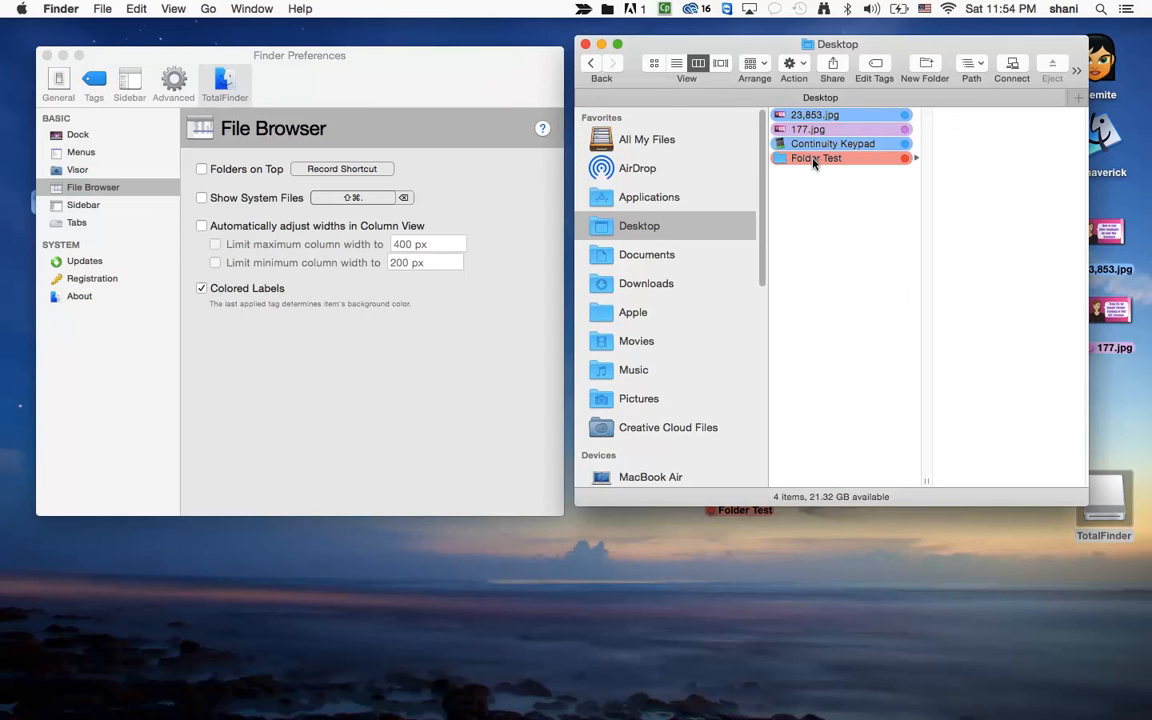
left_click(817, 158)
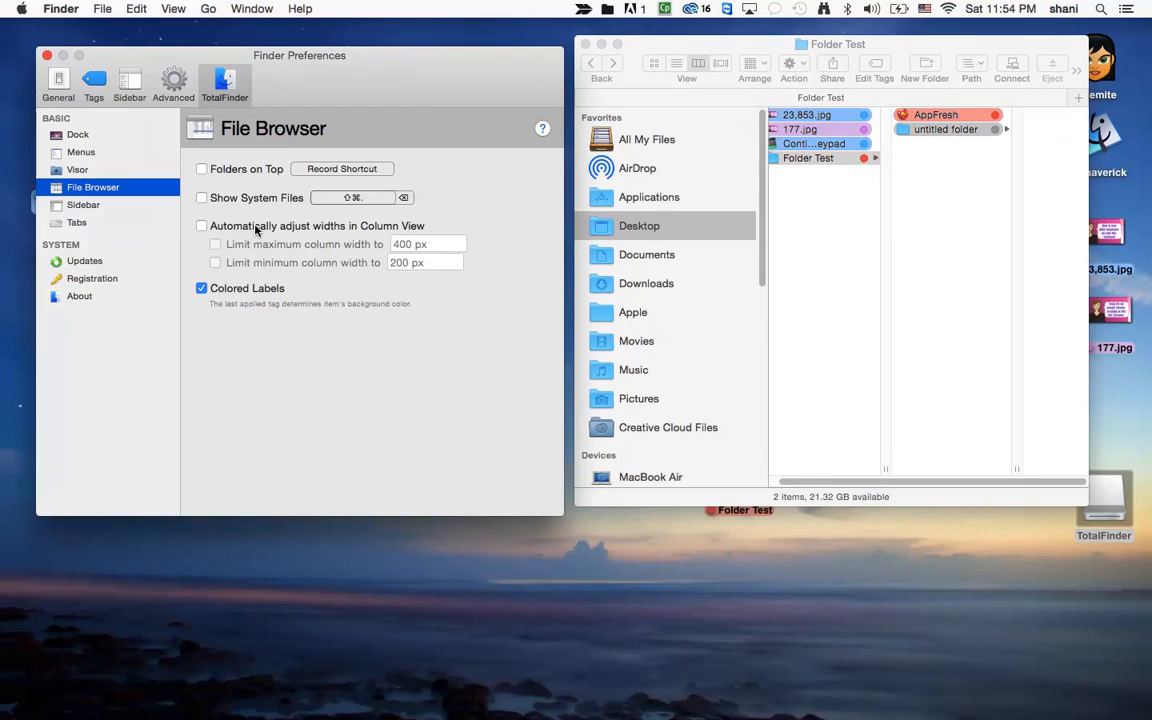
left_click(201, 225)
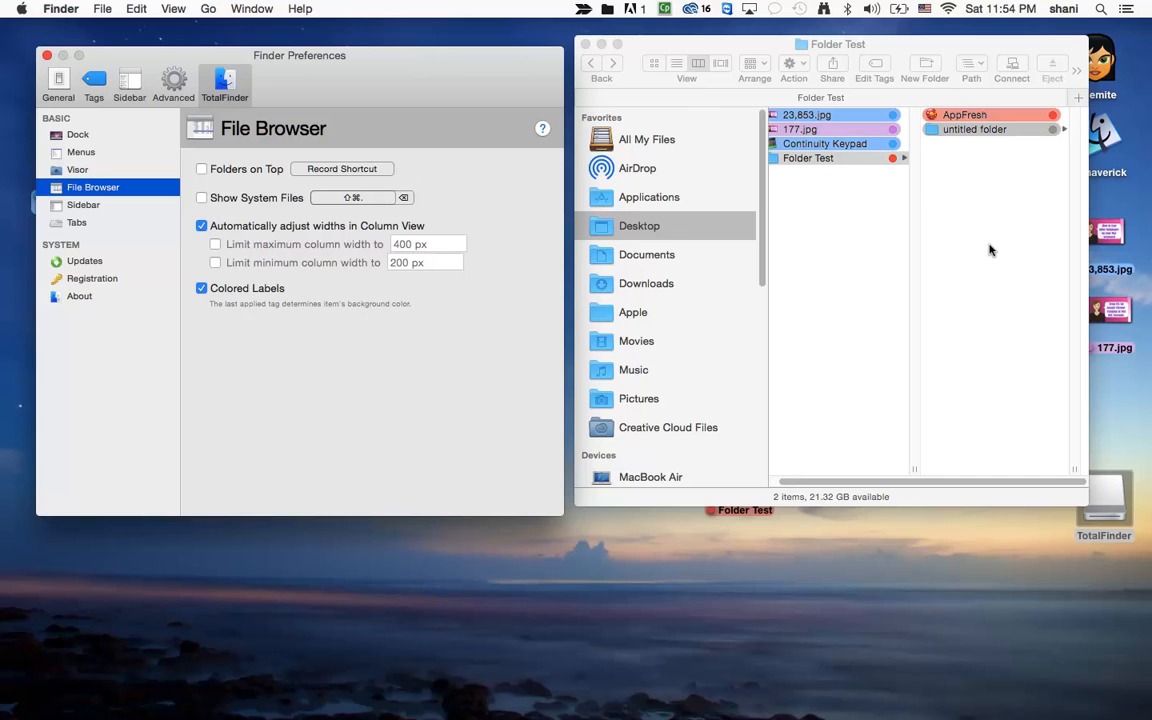
mouse_move(522, 376)
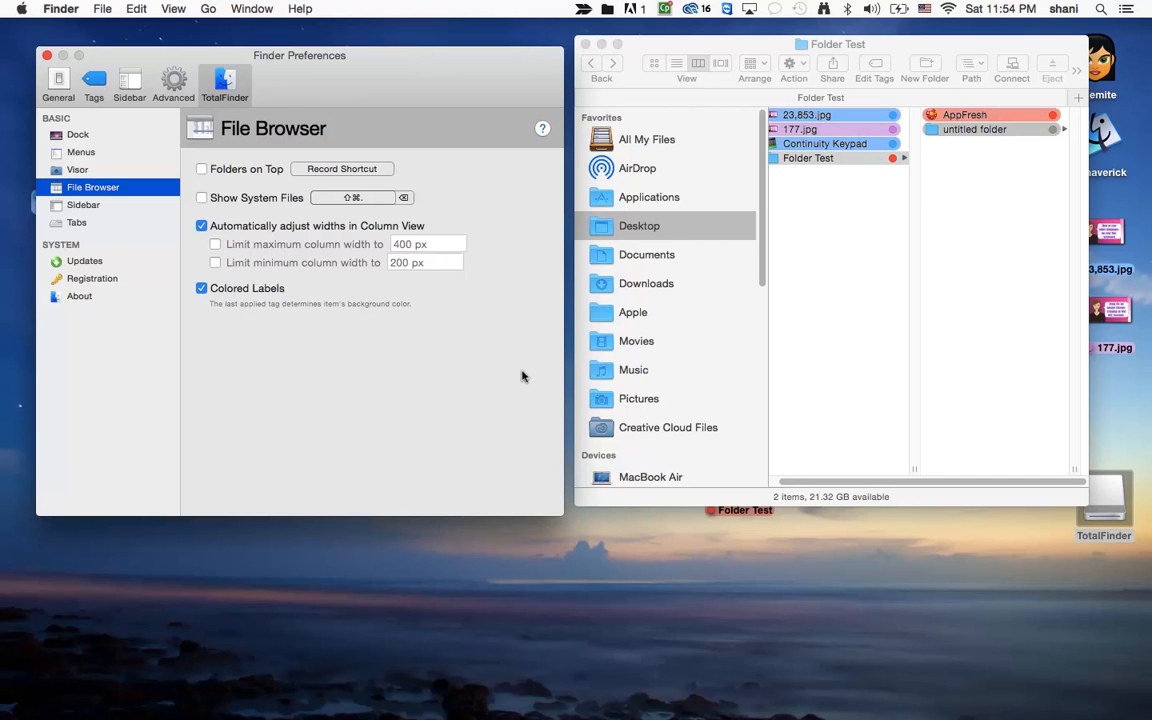
left_click(201, 168)
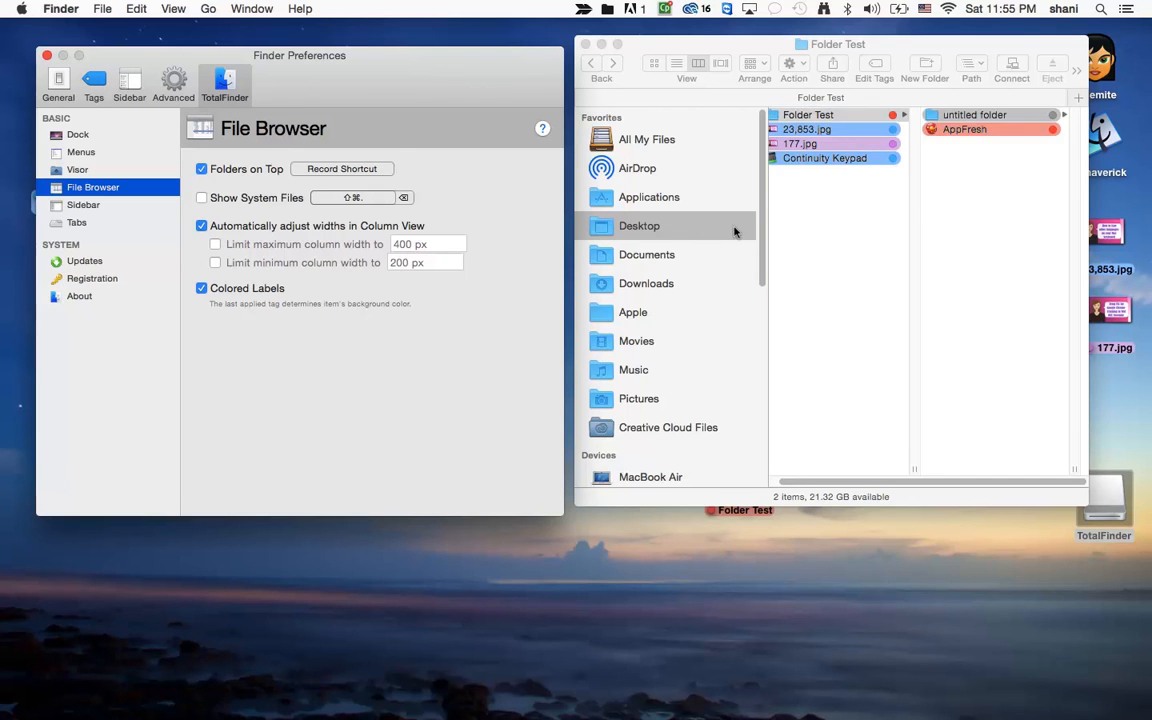
Switch Folder Test to list view and click the untitled folder
left_click(676, 63)
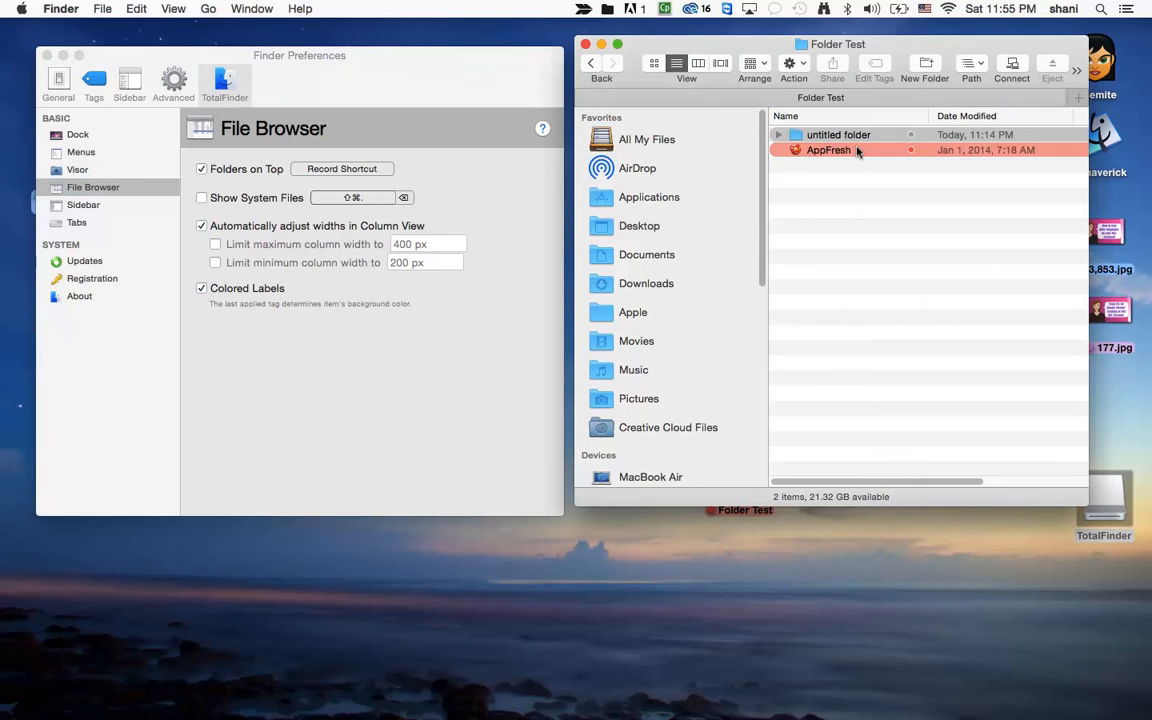
mouse_move(825, 173)
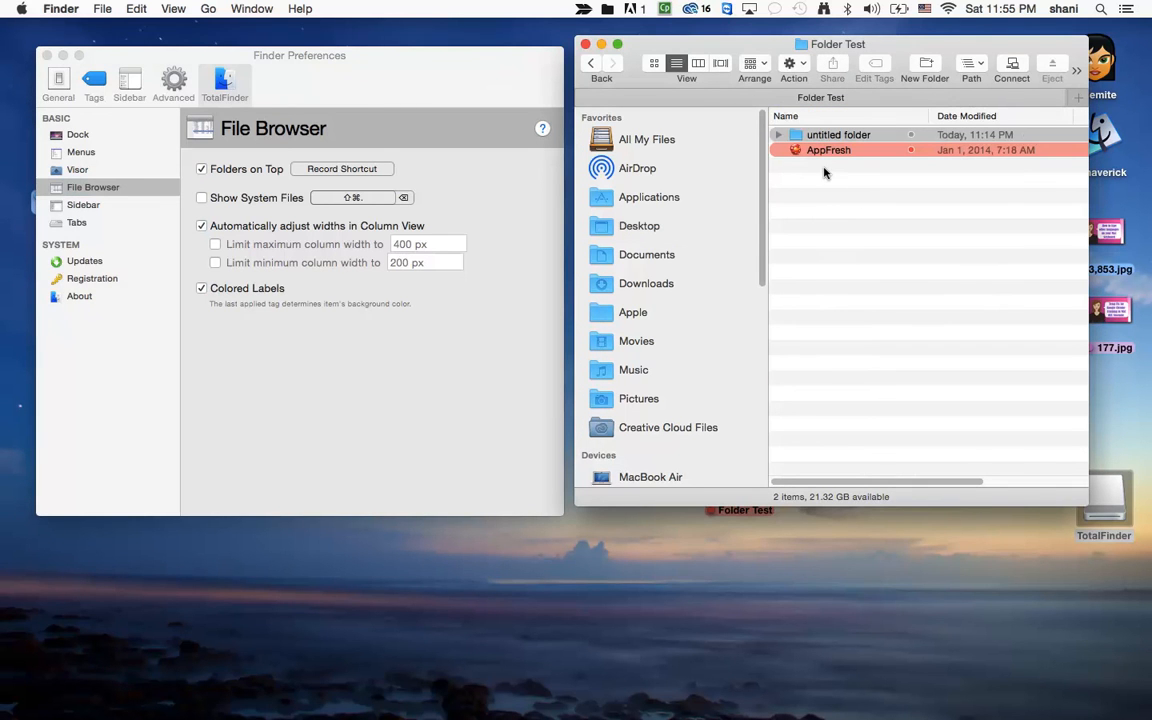
mouse_move(825, 242)
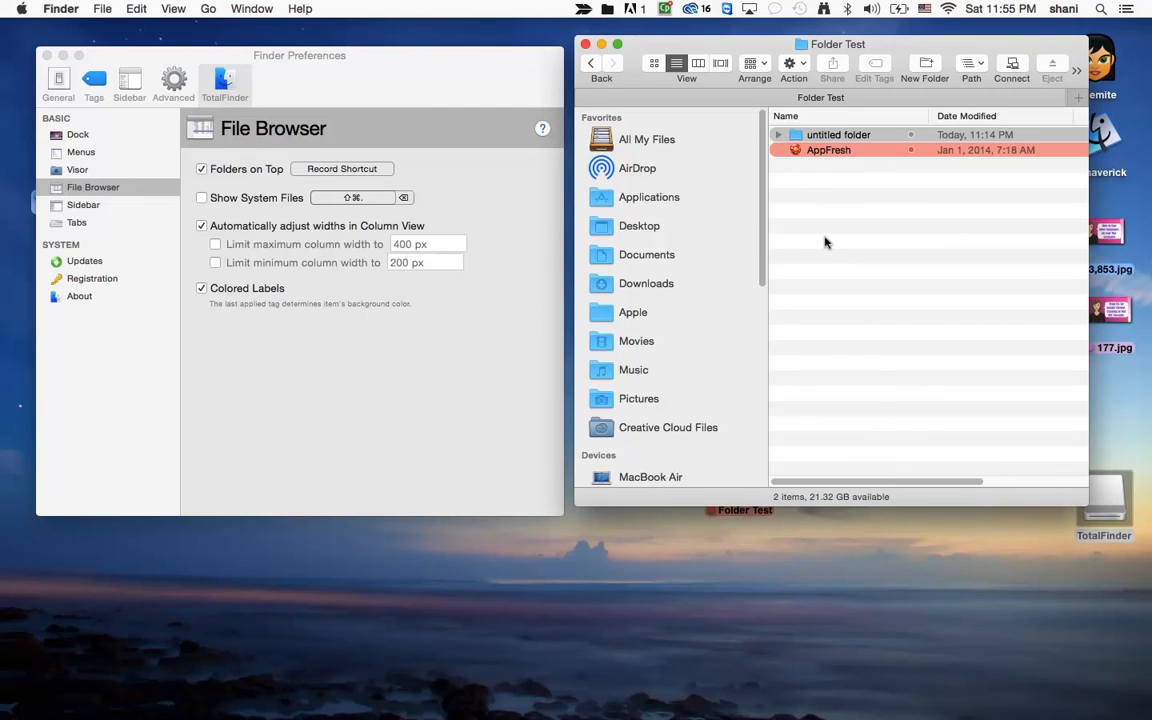
mouse_move(836, 223)
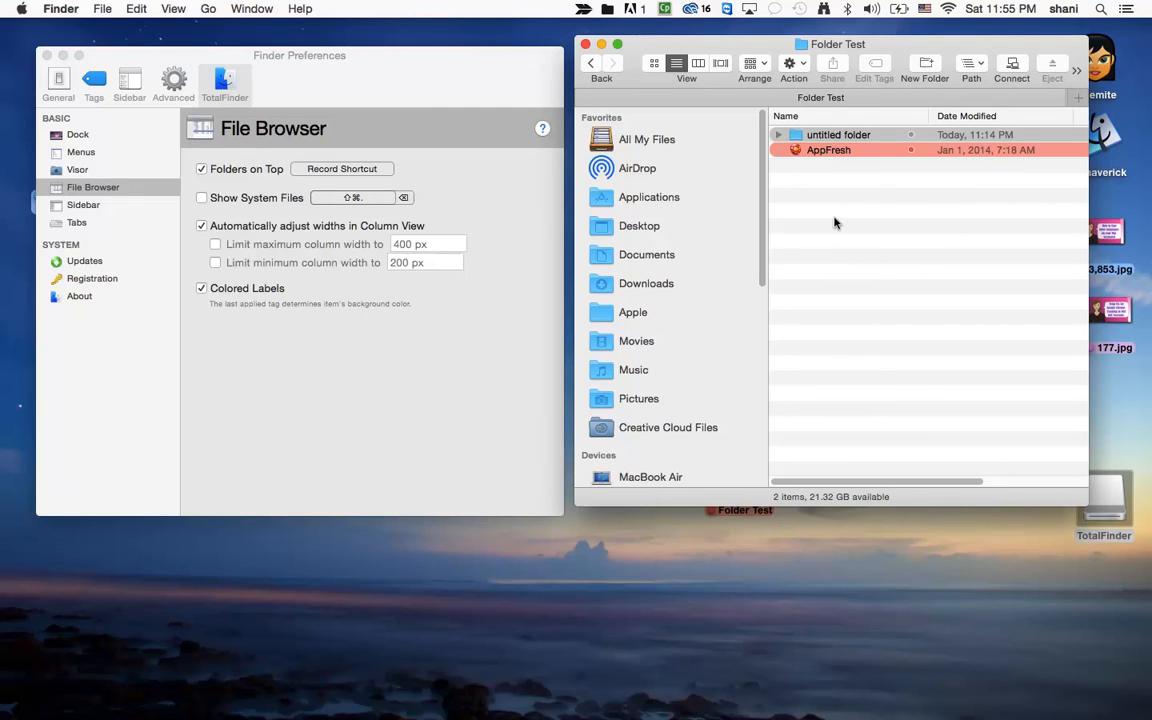
mouse_move(833, 248)
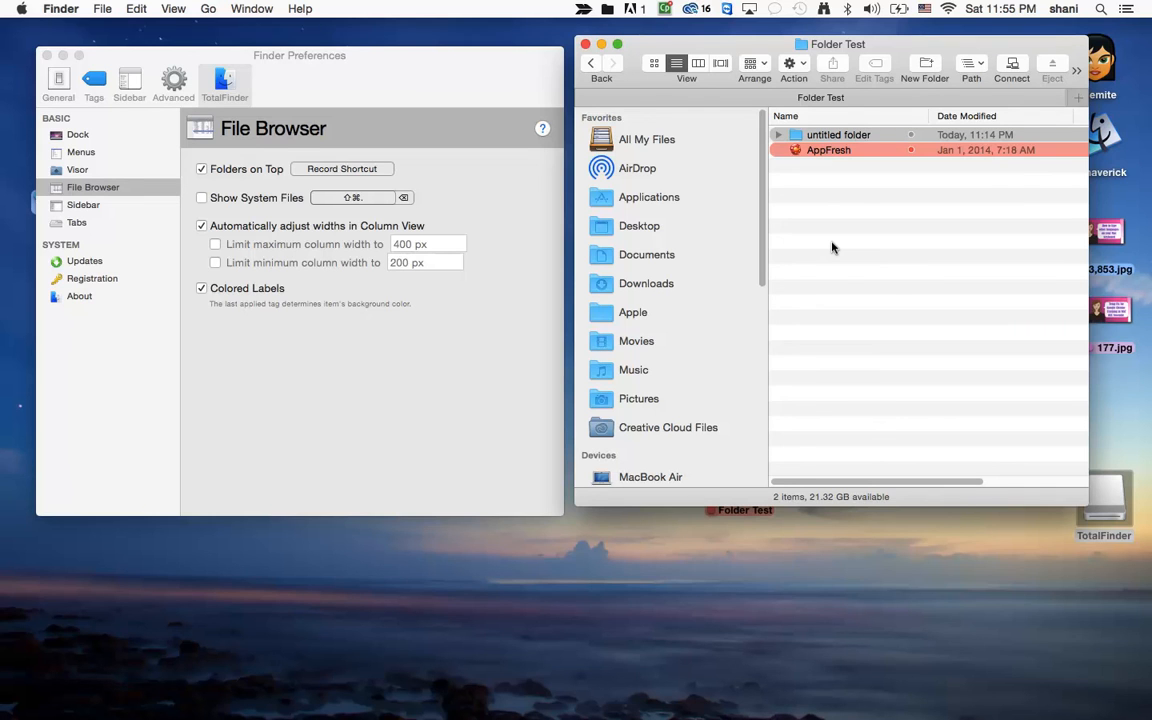
mouse_move(463, 325)
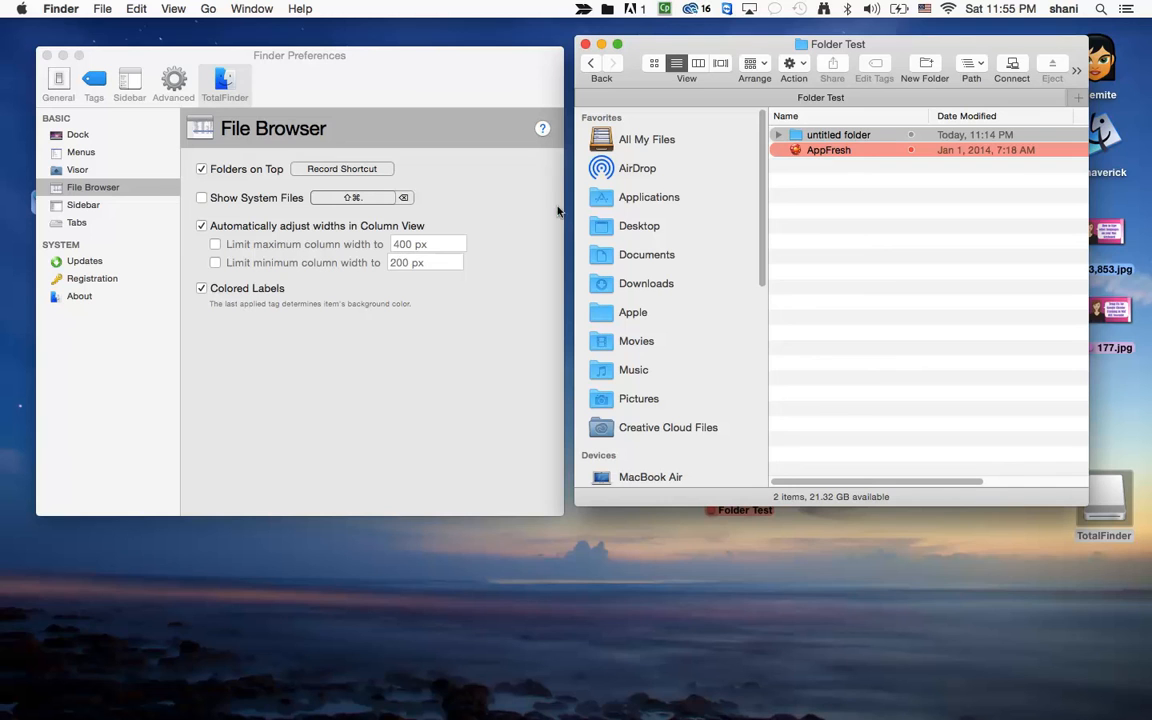
left_click(838, 134)
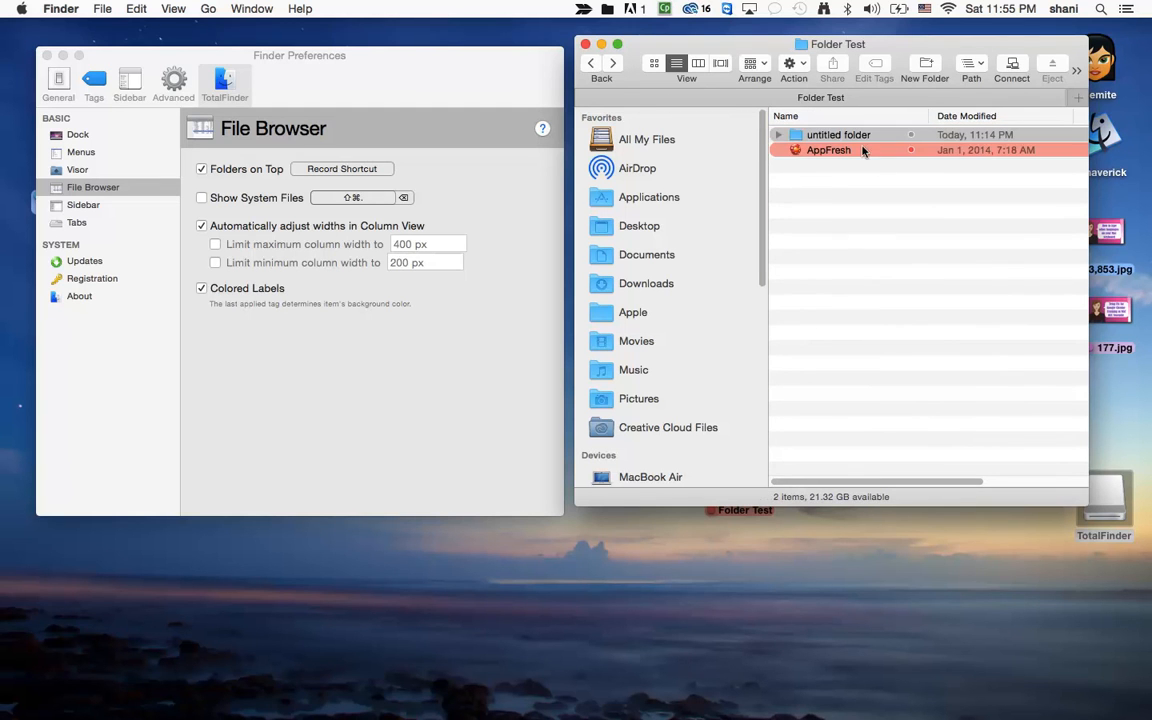
Cut 'untitled folder' with Edit > Cut, go back to Desktop, and Paste Item there
left_click(838, 134)
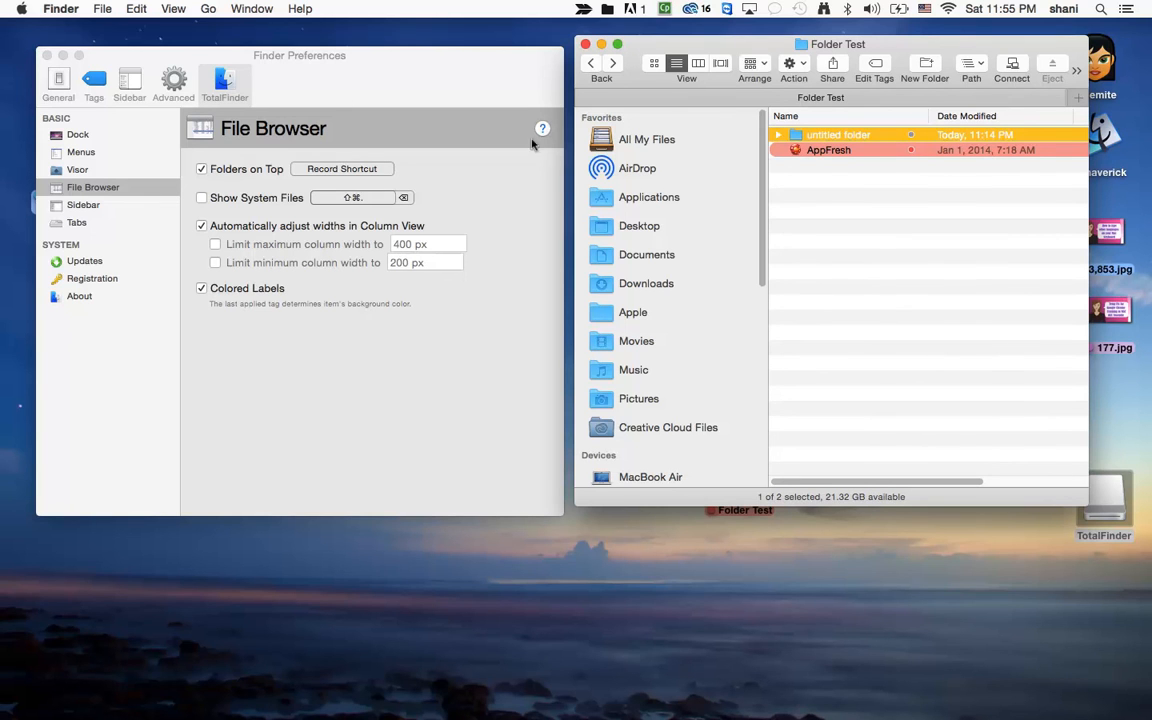
mouse_move(136, 8)
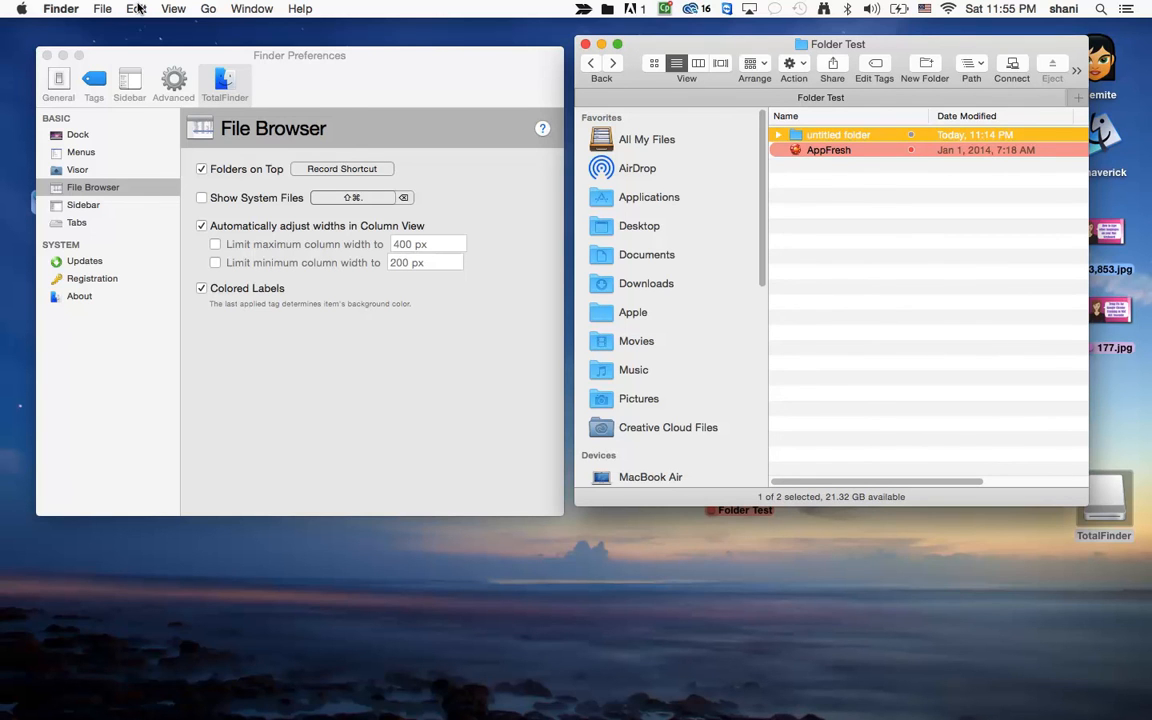
left_click(136, 8)
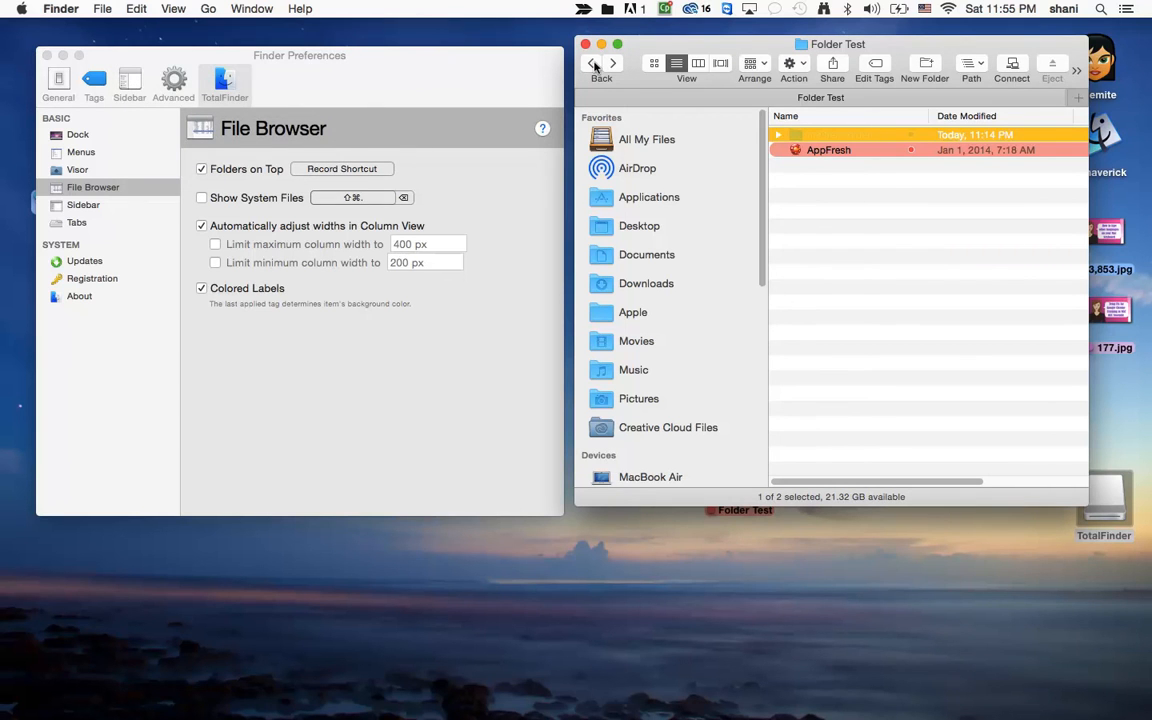
left_click(639, 225)
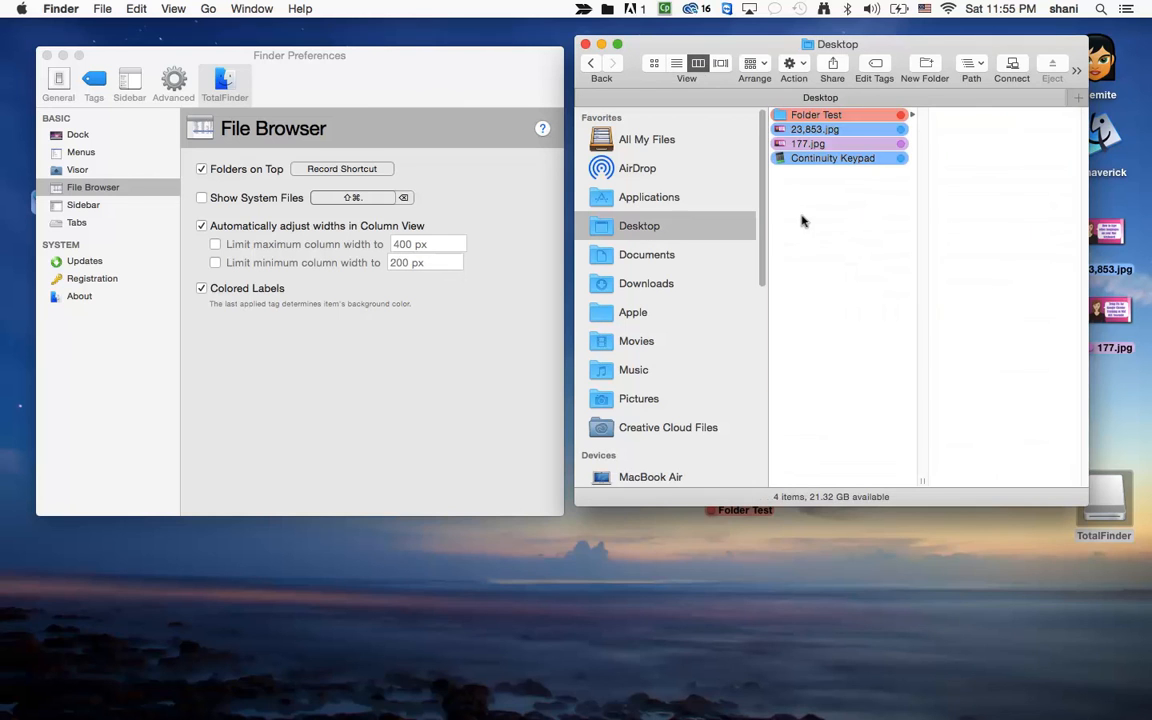
left_click(816, 114)
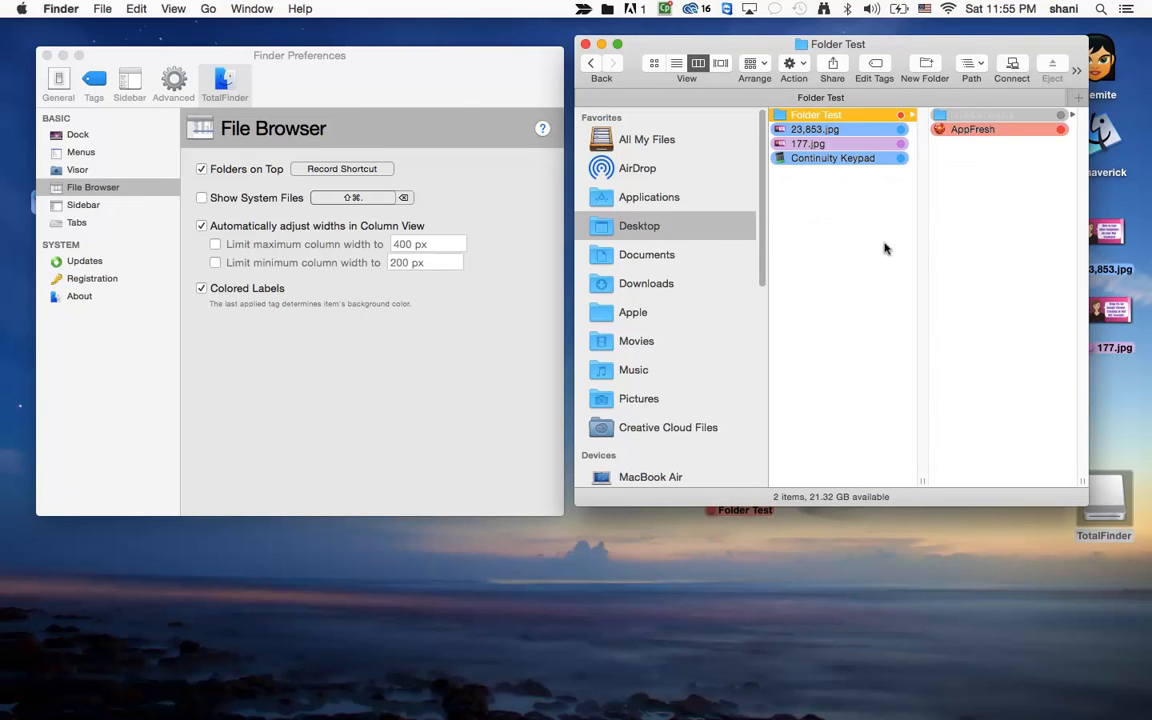
left_click(639, 225)
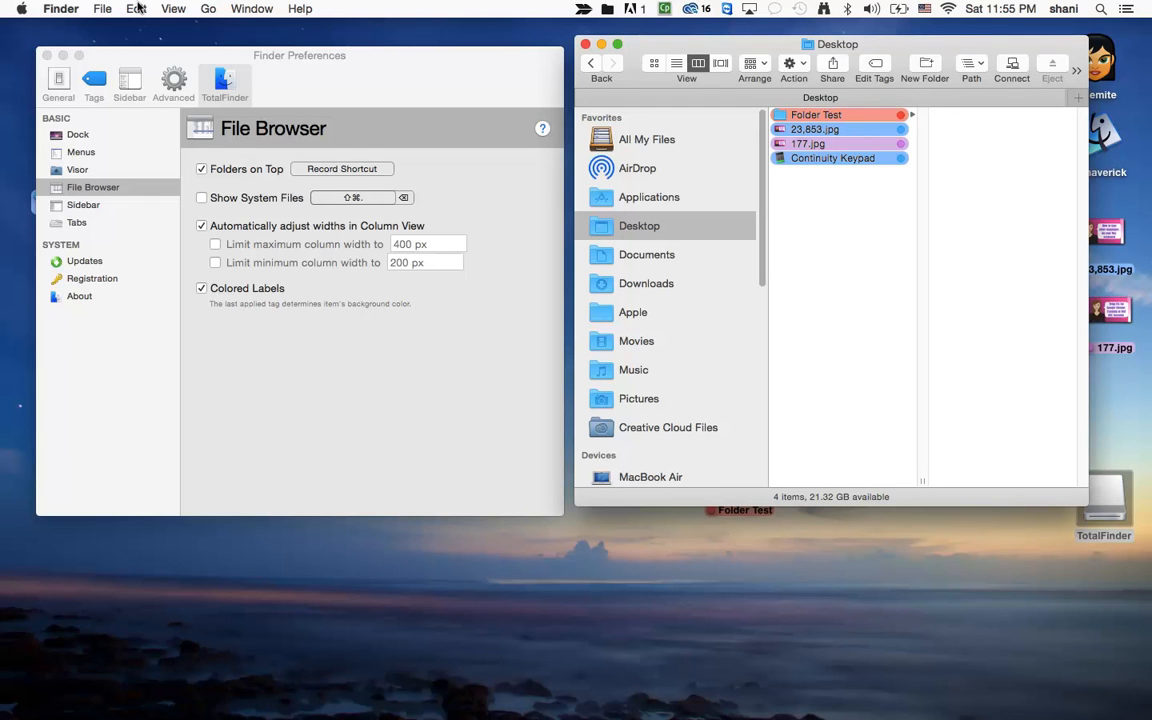
left_click(136, 8)
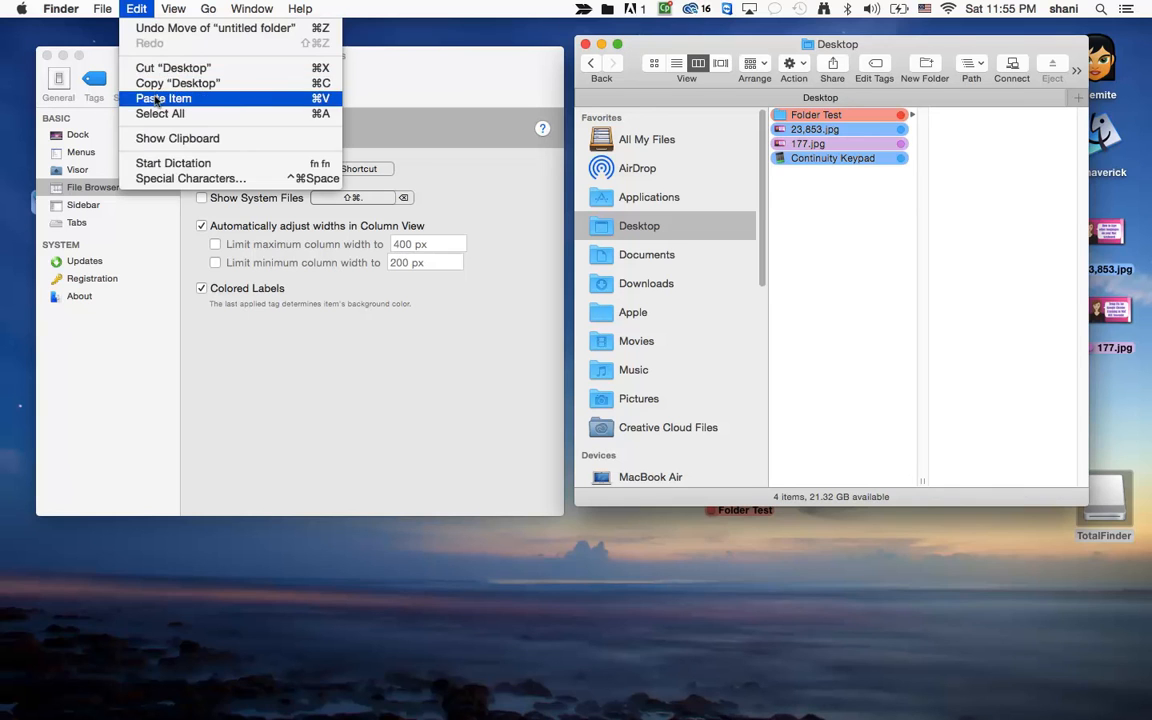
left_click(163, 98)
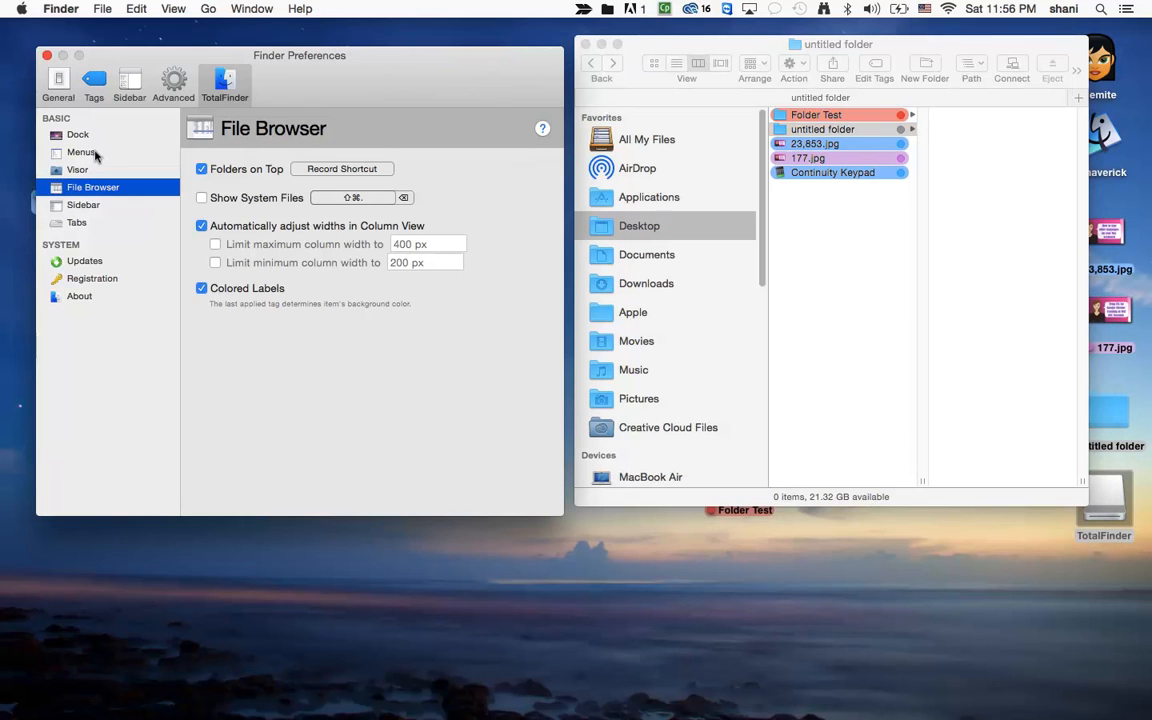
Enable 'Show Cut/Paste buttons in Context Menus' under Menus and try Paste from a right-click menu
left_click(82, 152)
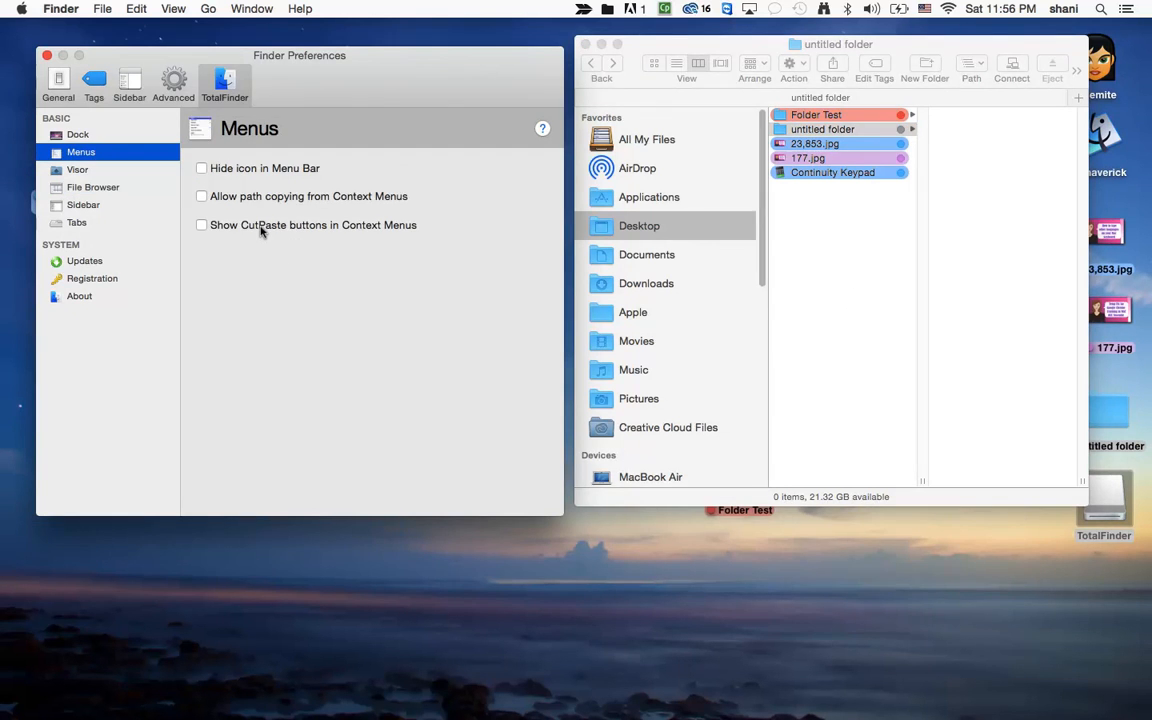
left_click(201, 224)
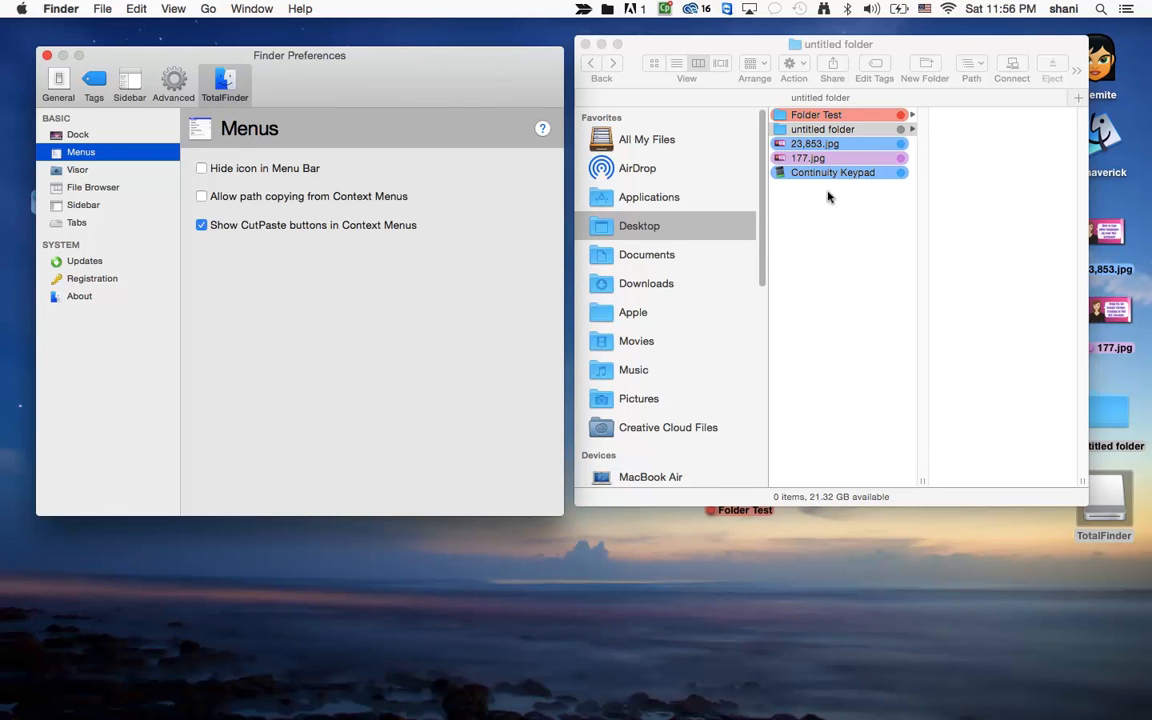
left_click(822, 129)
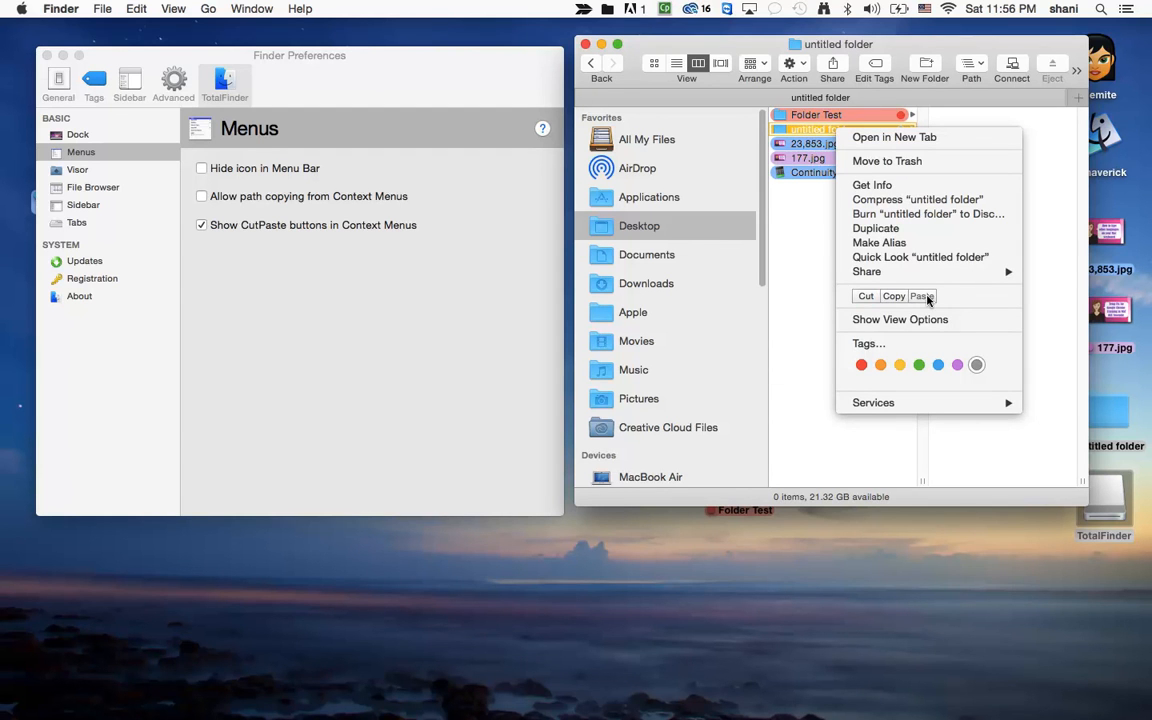
left_click(980, 440)
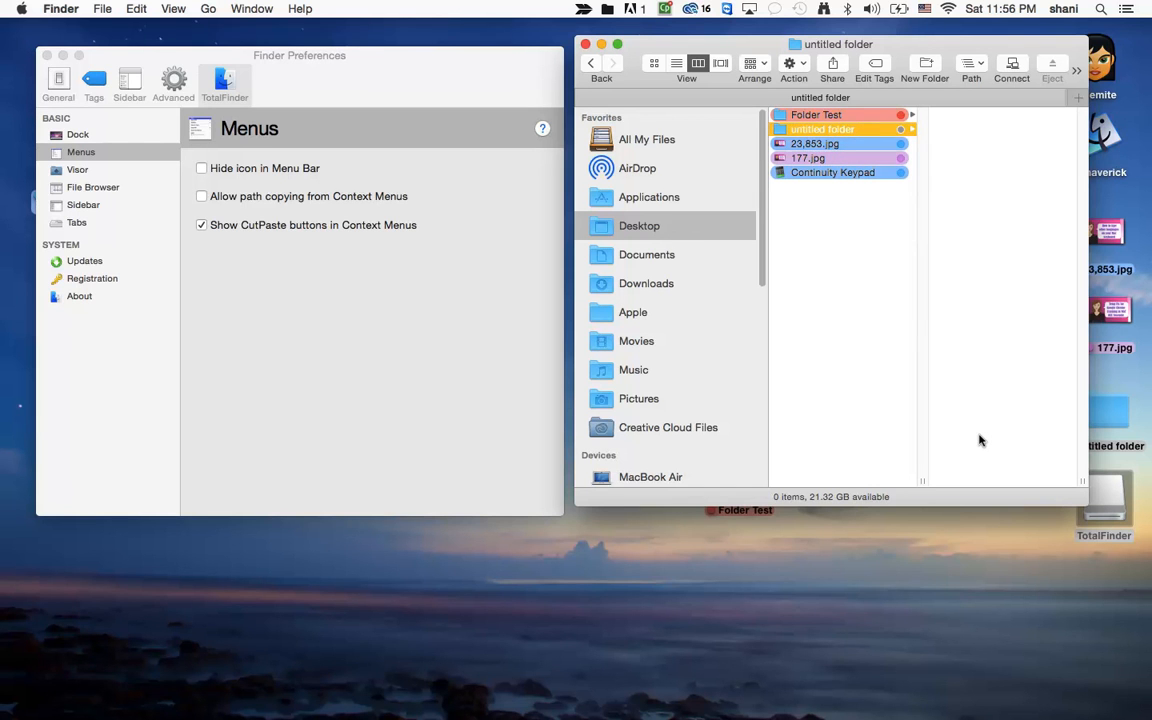
mouse_move(847, 460)
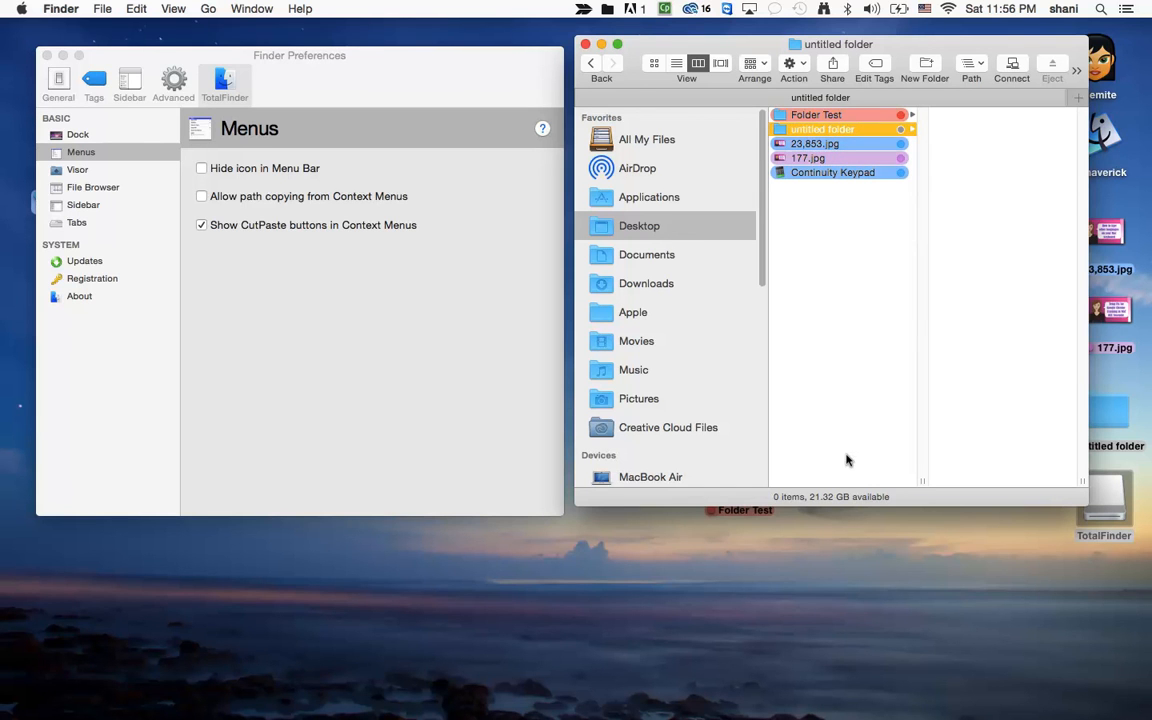